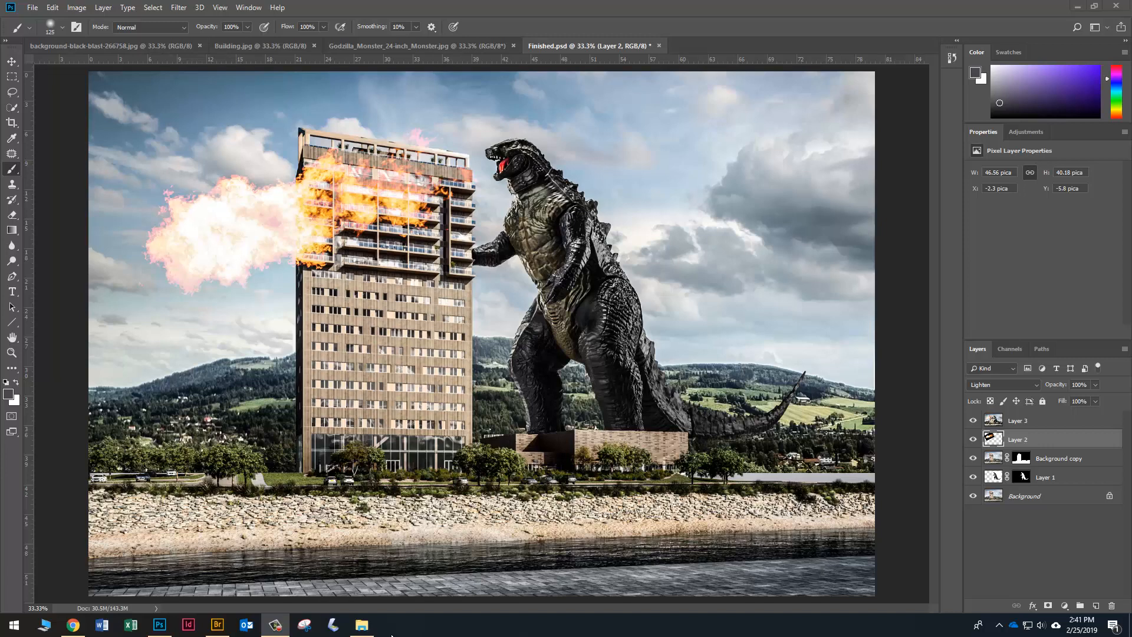
Step: Switch from the finished composite to Adobe Bridge via the taskbar
{"action": "left_click", "coordinate": [216, 624]}
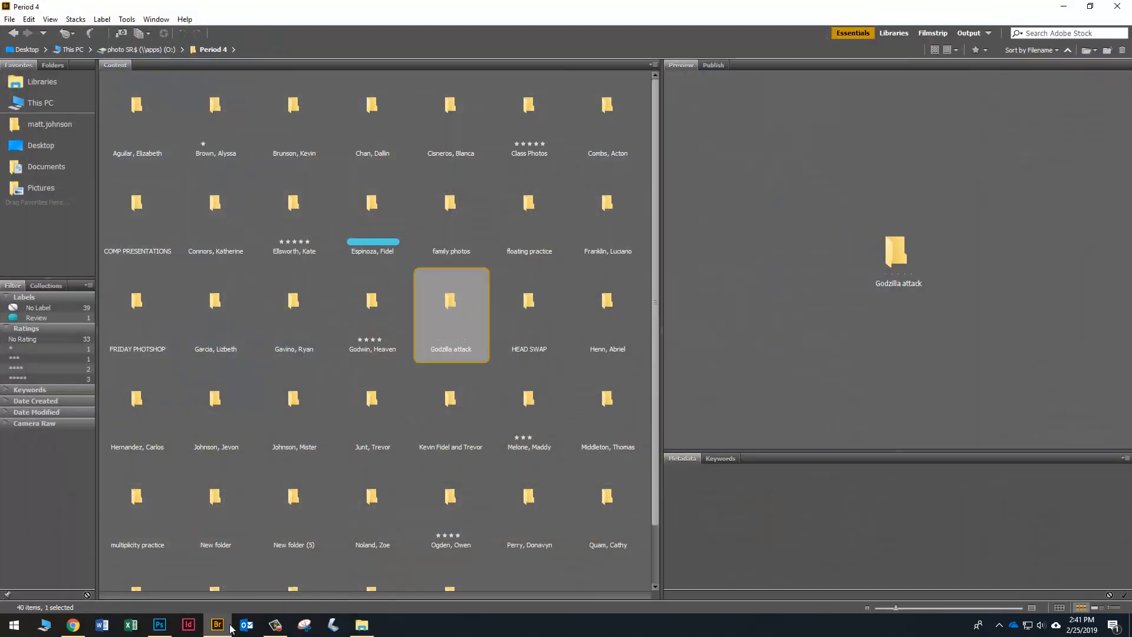
{"action": "mouse_move", "coordinate": [453, 326]}
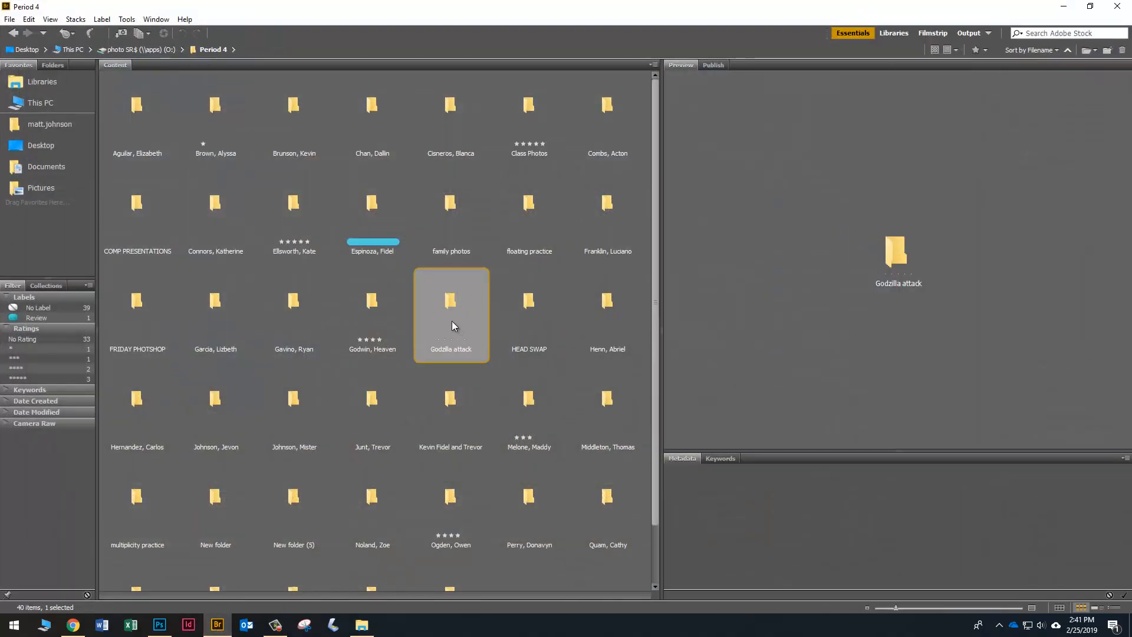
Step: Open the Godzilla attack folder in Bridge to reach its fire blast, building and monster images
{"action": "right_click", "coordinate": [450, 314]}
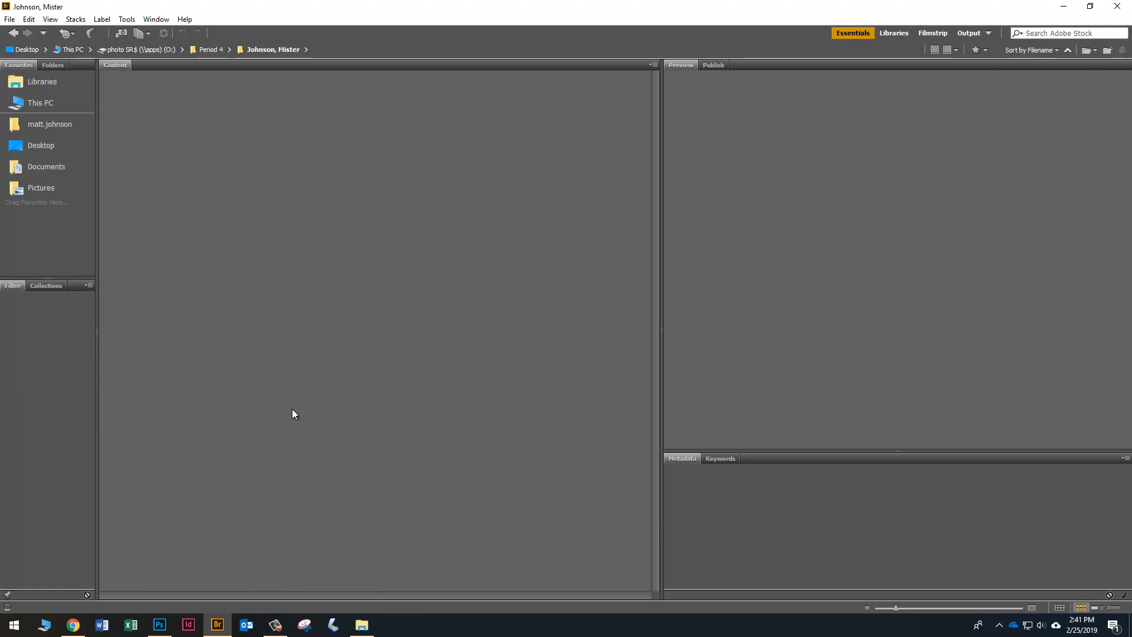
{"action": "right_click", "coordinate": [310, 309]}
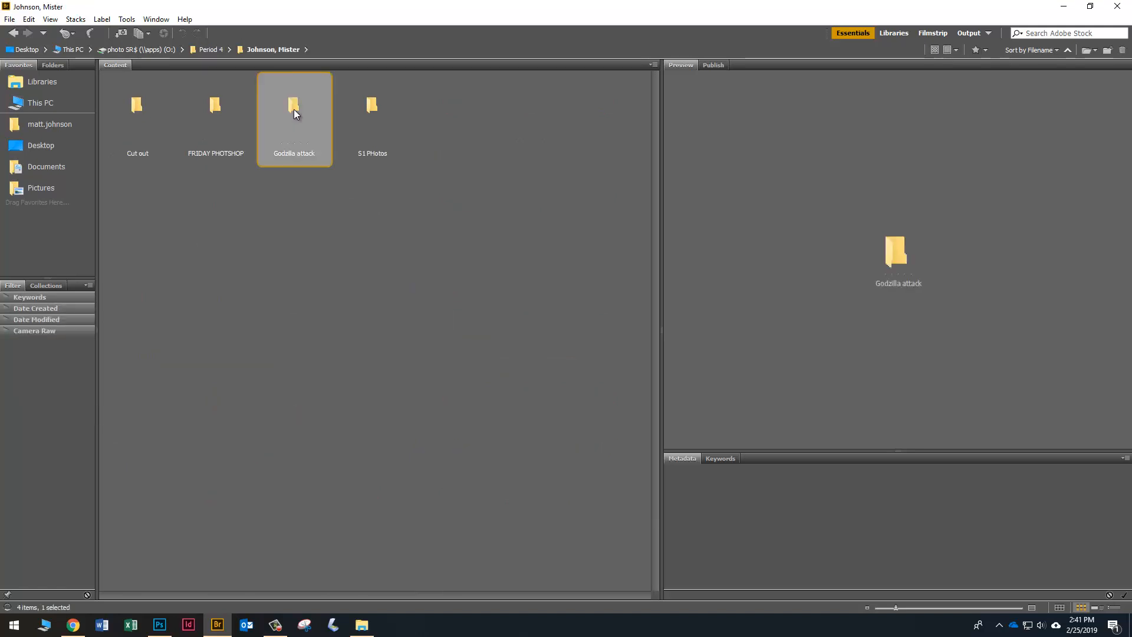
{"action": "double_click", "coordinate": [294, 105]}
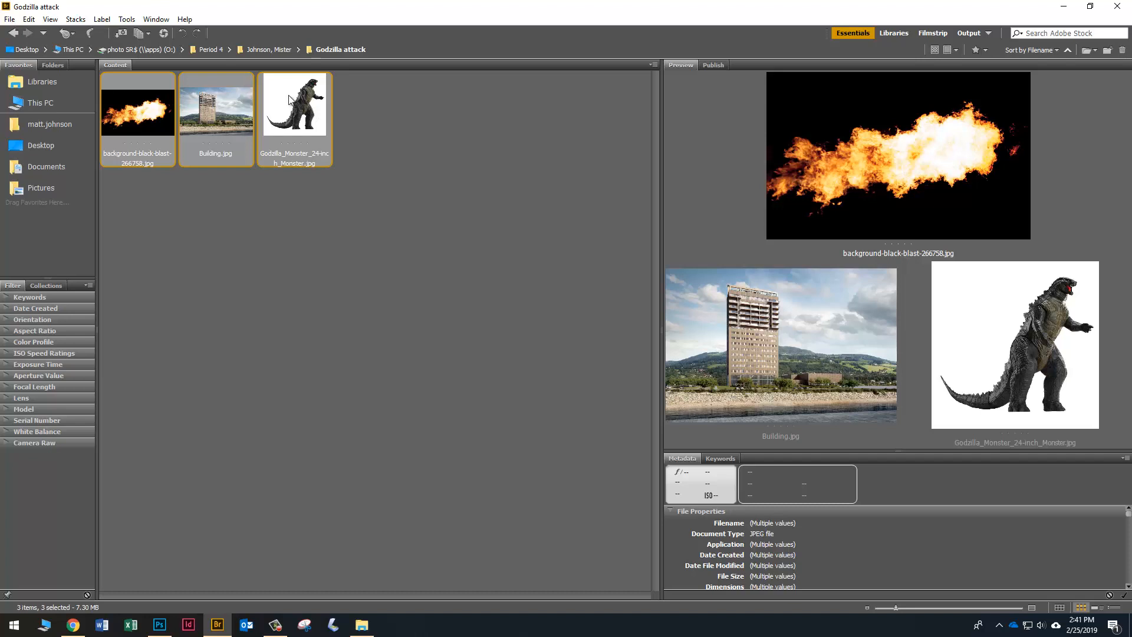
{"action": "mouse_move", "coordinate": [257, 527]}
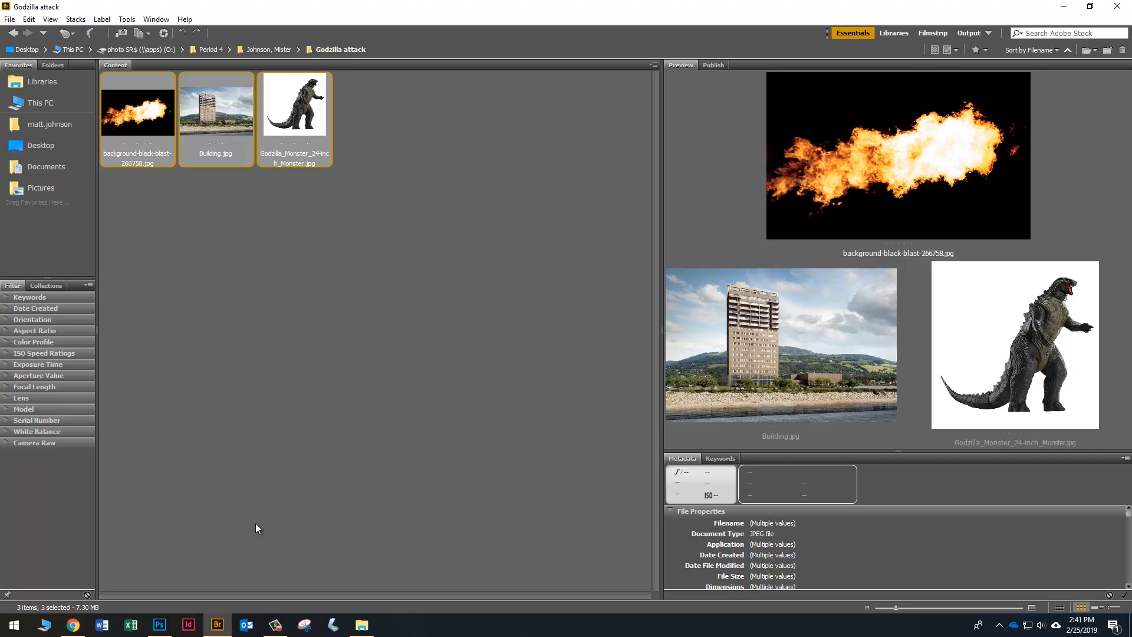
Step: Review the blast, Building.jpg and Godzilla monster documents in Photoshop, then pick the Move tool
{"action": "left_click", "coordinate": [158, 625]}
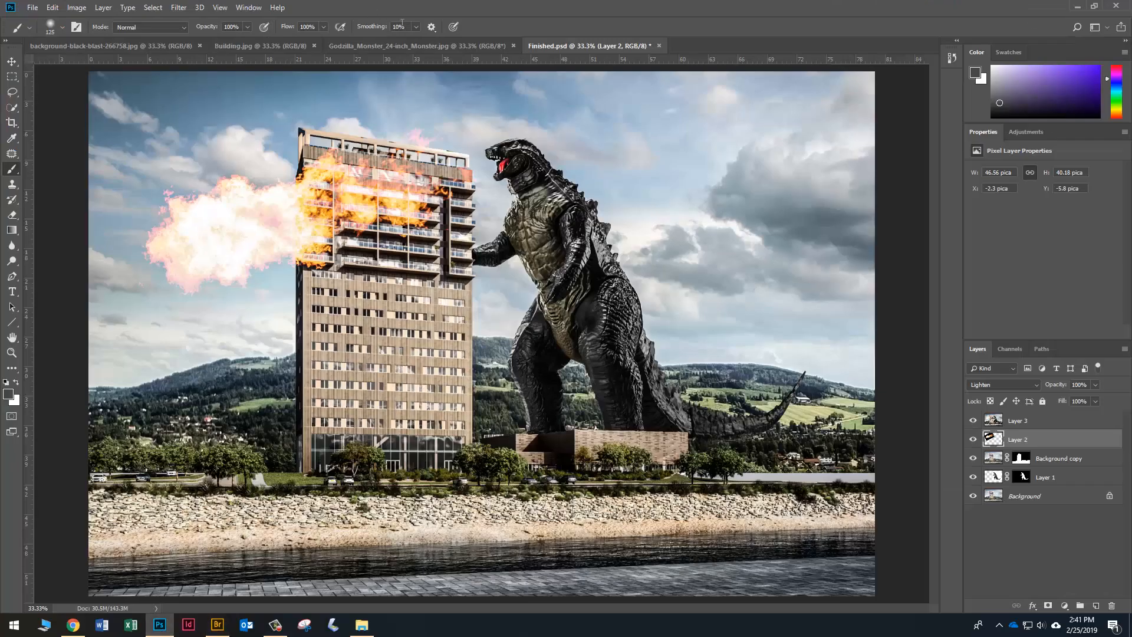
{"action": "left_click", "coordinate": [112, 46]}
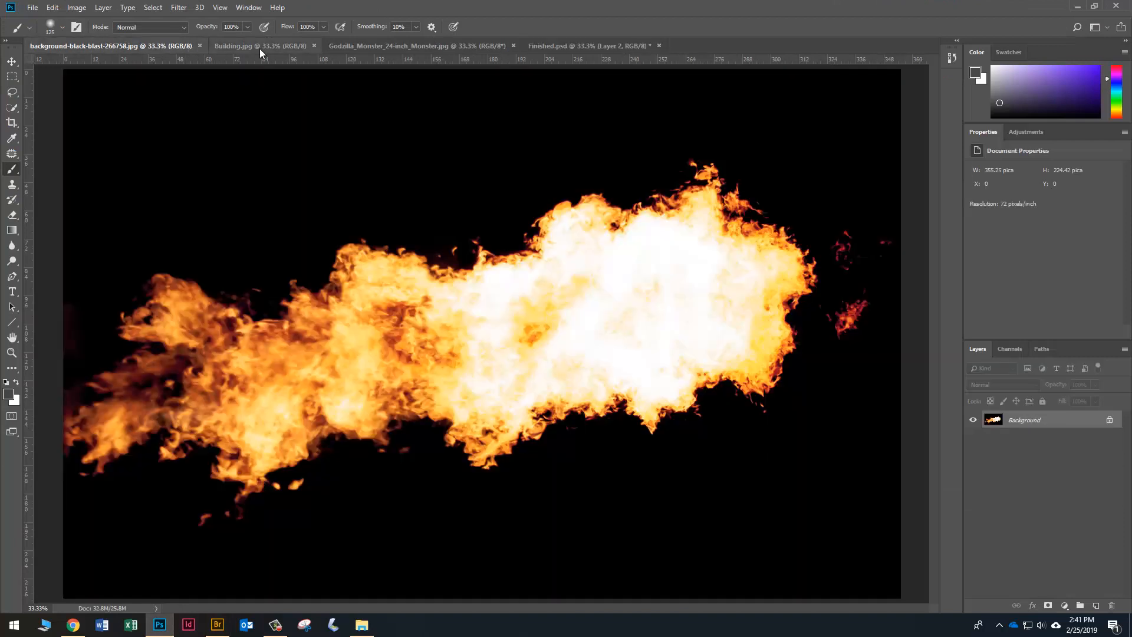
{"action": "left_click", "coordinate": [260, 45]}
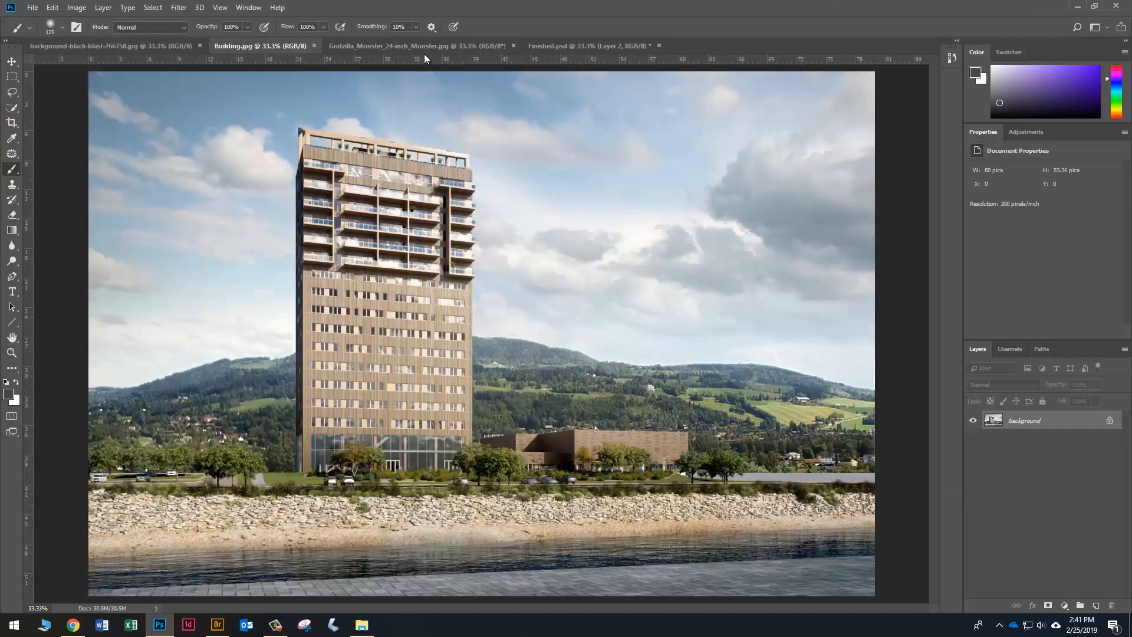
{"action": "left_click", "coordinate": [418, 45]}
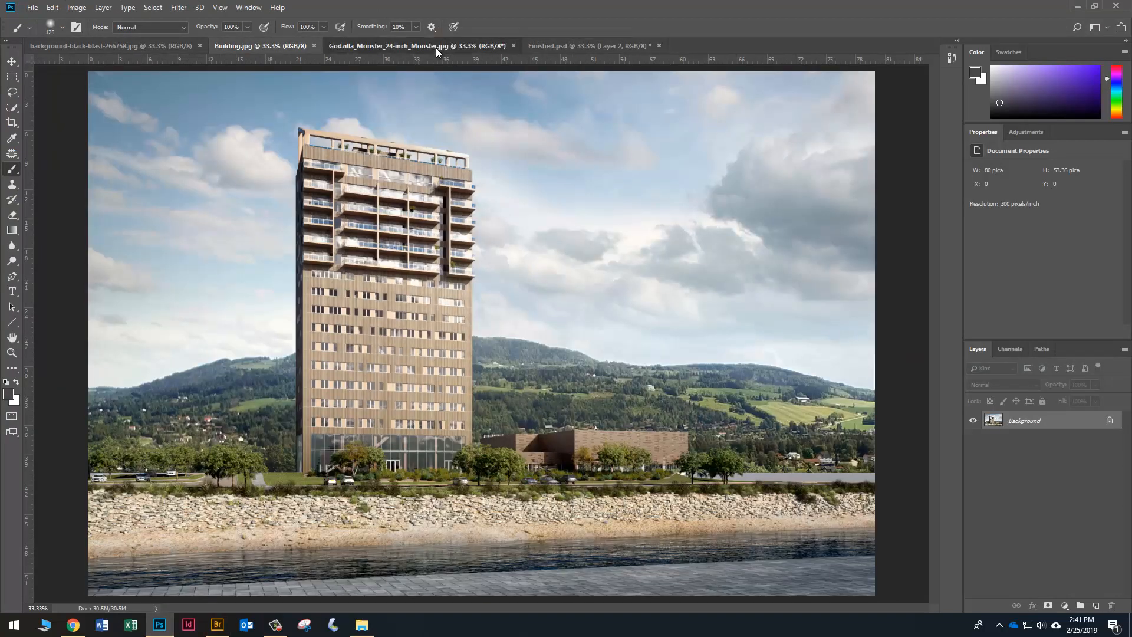
{"action": "left_click", "coordinate": [390, 46]}
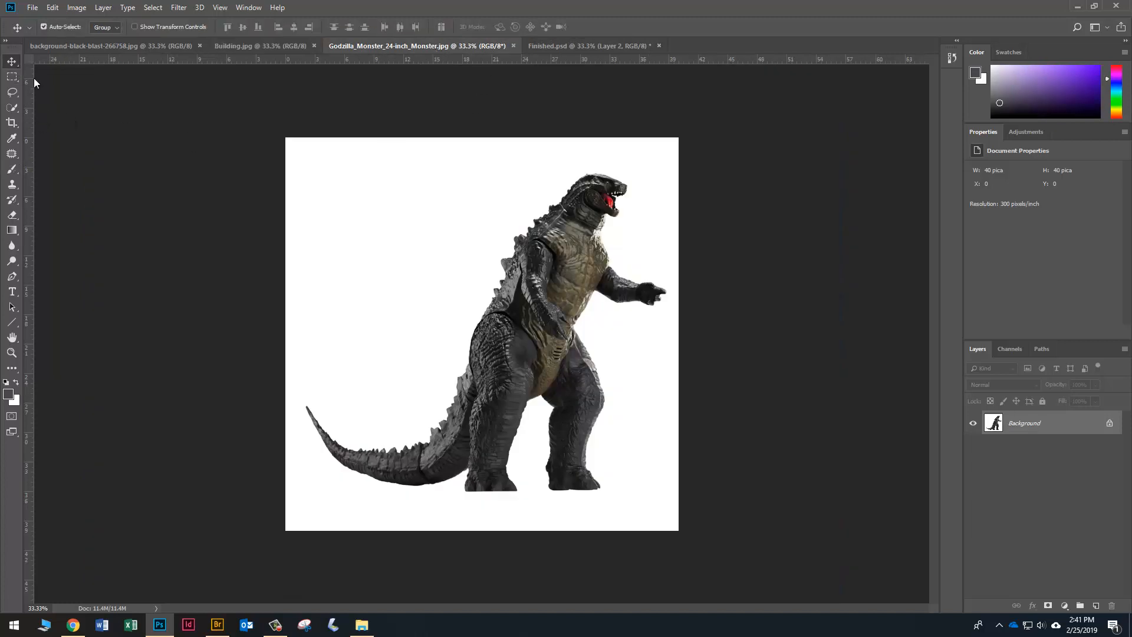
Step: Bring Godzilla into Building.jpg, flip it horizontally to face the tower, and pick Quick Selection
{"action": "left_click", "coordinate": [261, 46]}
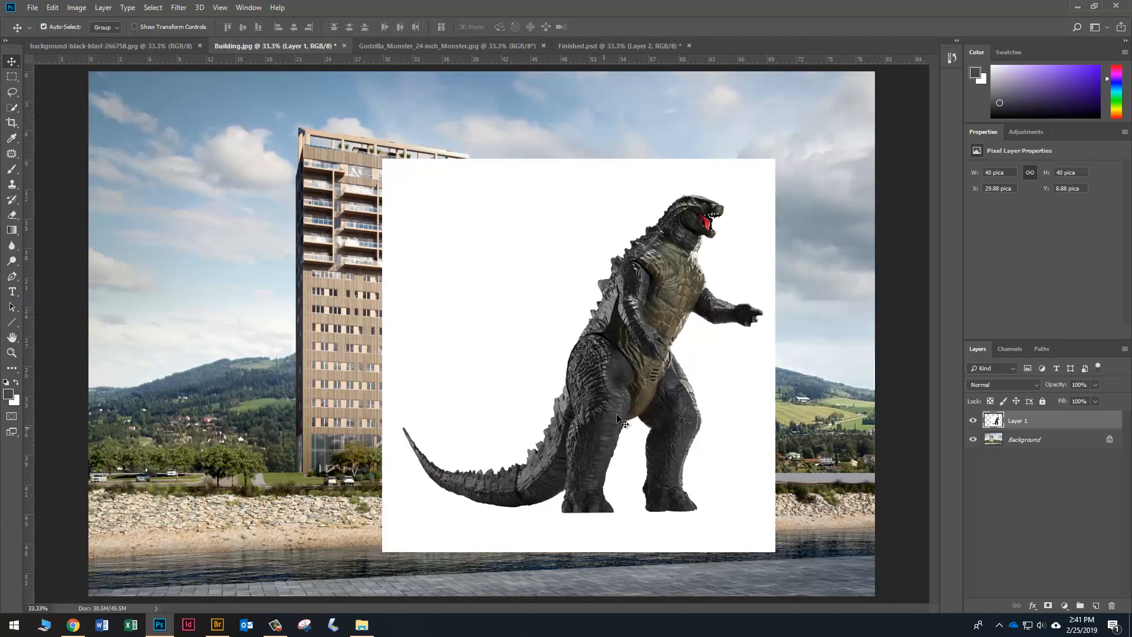
{"action": "mouse_move", "coordinate": [656, 378]}
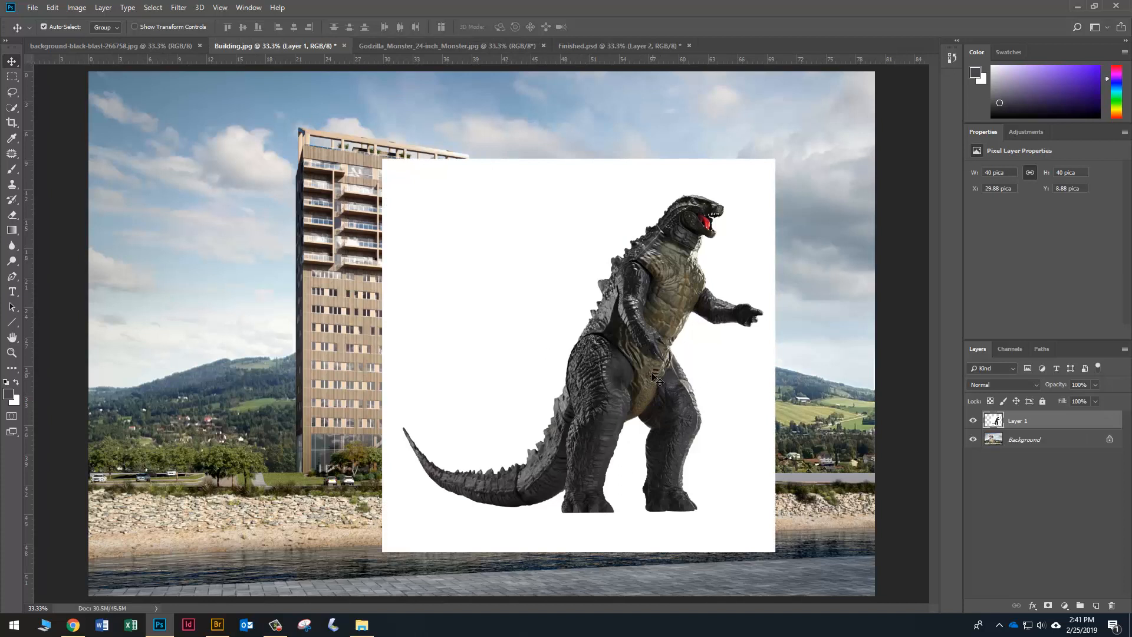
{"action": "key", "text": "ctrl+t"}
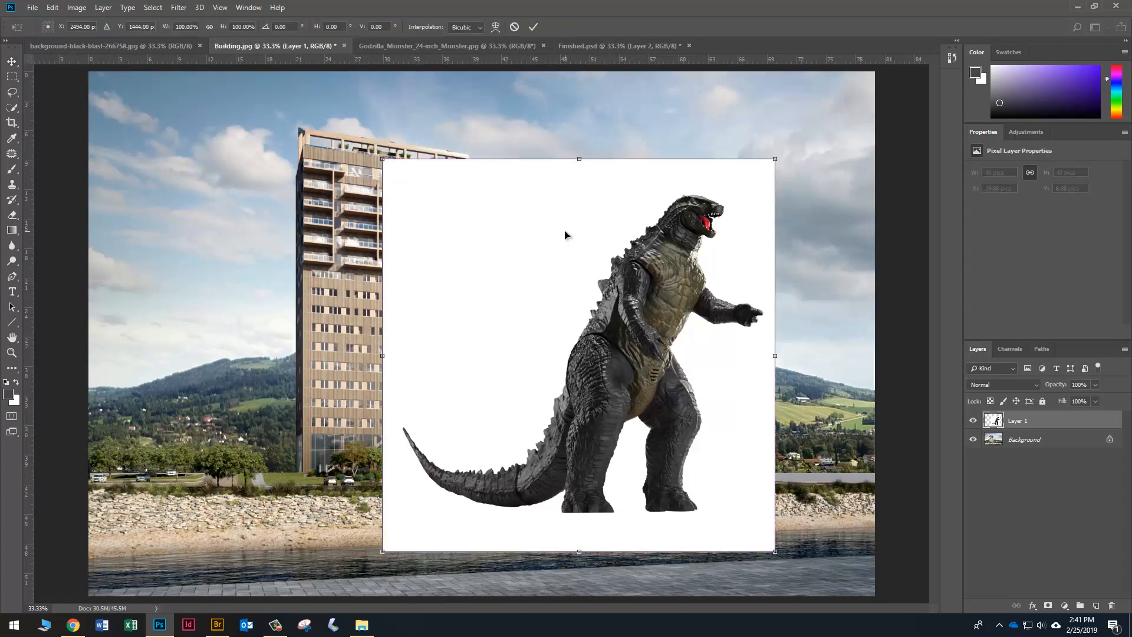
{"action": "right_click", "coordinate": [566, 234]}
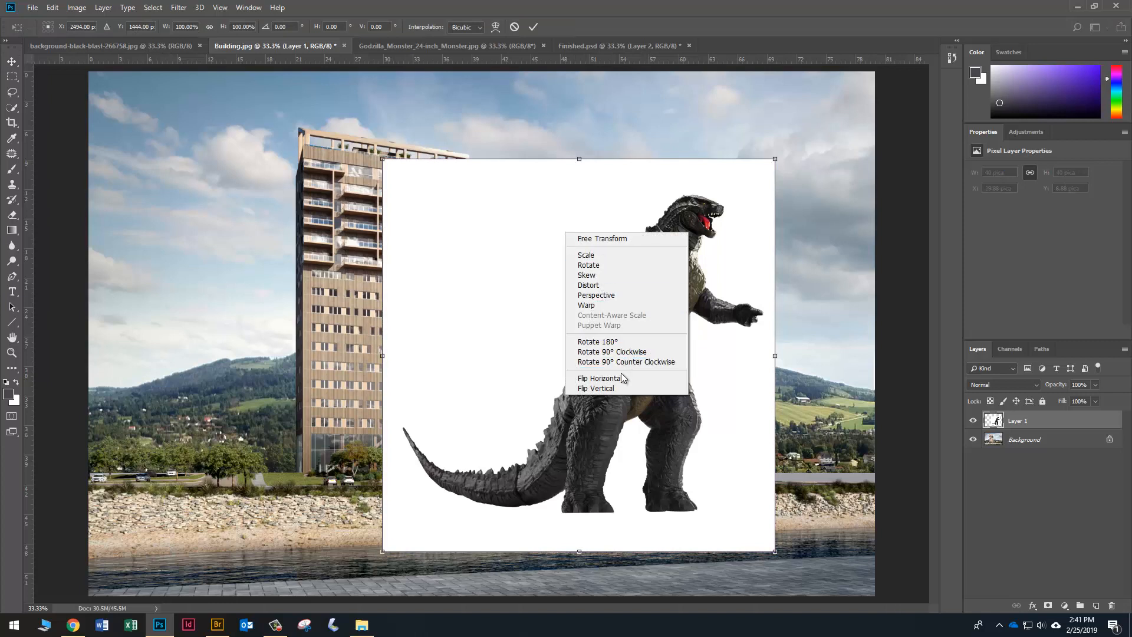
{"action": "left_click", "coordinate": [599, 377]}
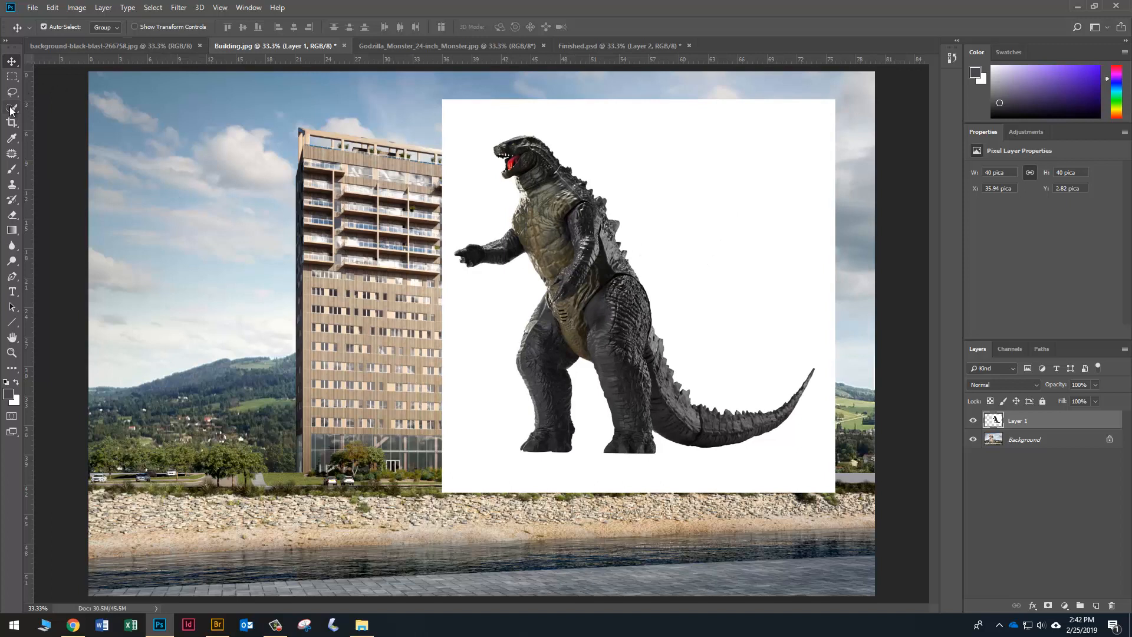
{"action": "left_click", "coordinate": [12, 109]}
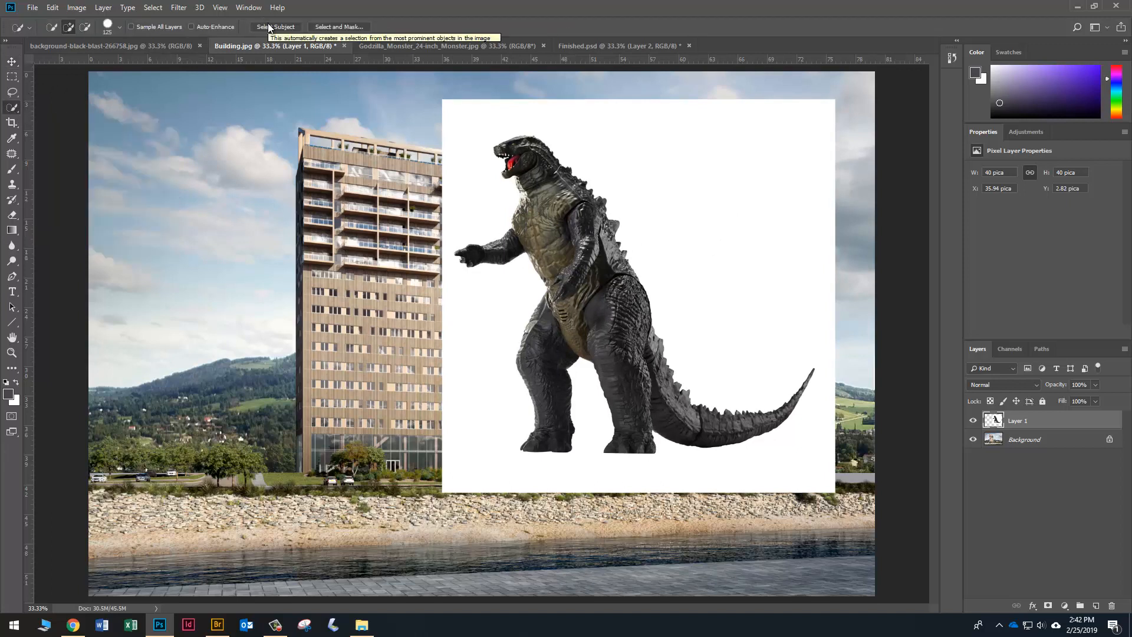
{"action": "mouse_move", "coordinate": [343, 22]}
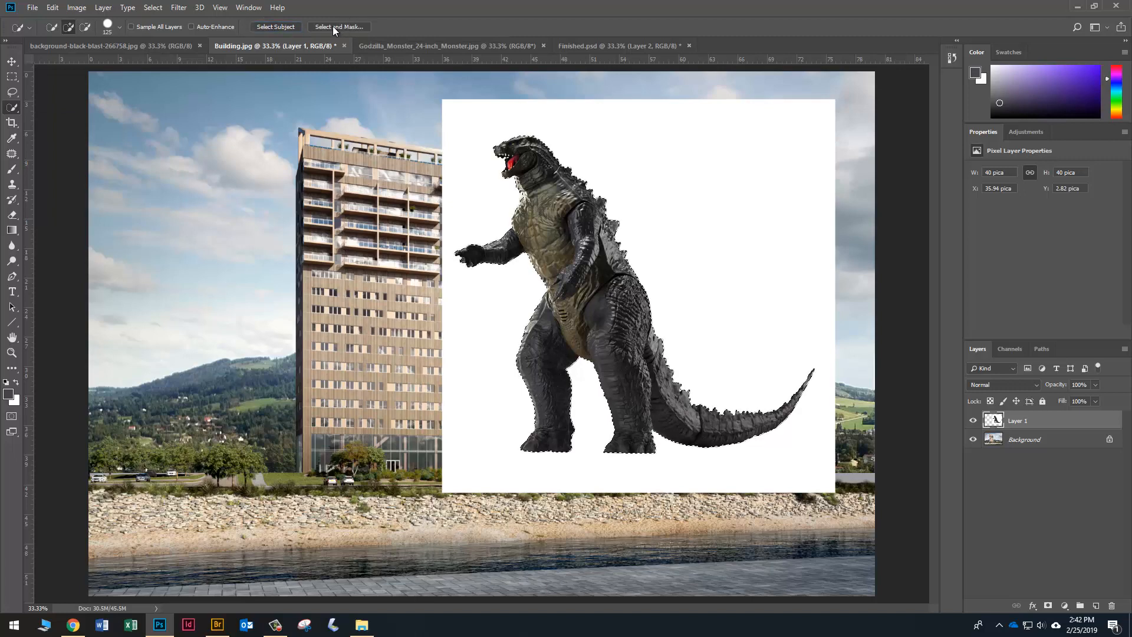
Step: Open Select and Mask with the On Layers view, previewing Godzilla over the landscape
{"action": "left_click", "coordinate": [338, 27]}
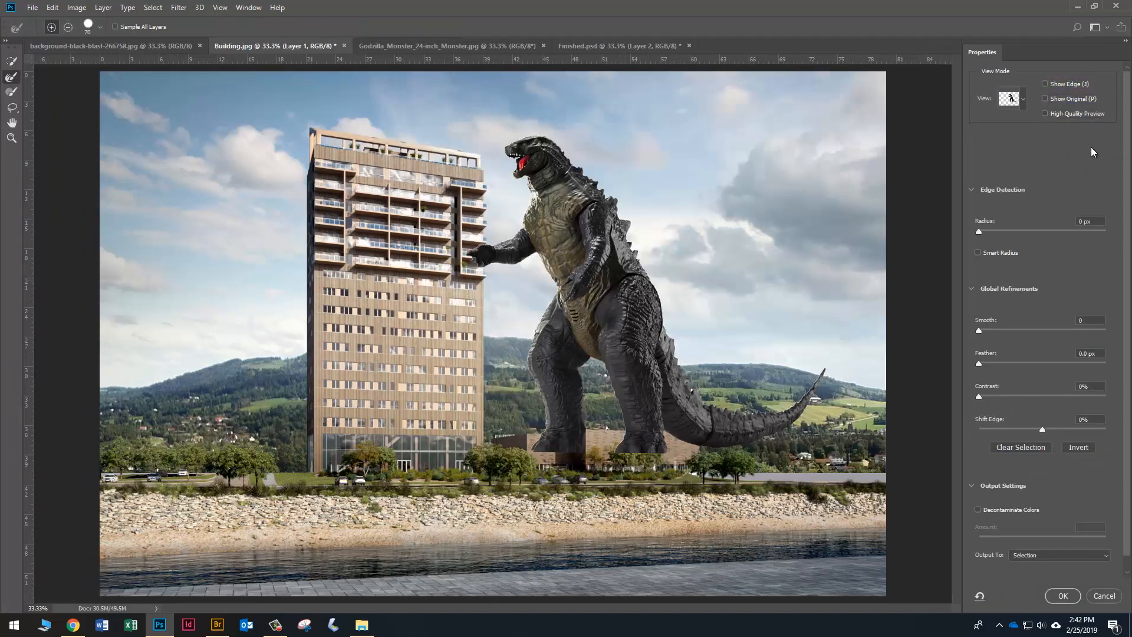
{"action": "left_click", "coordinate": [1009, 99]}
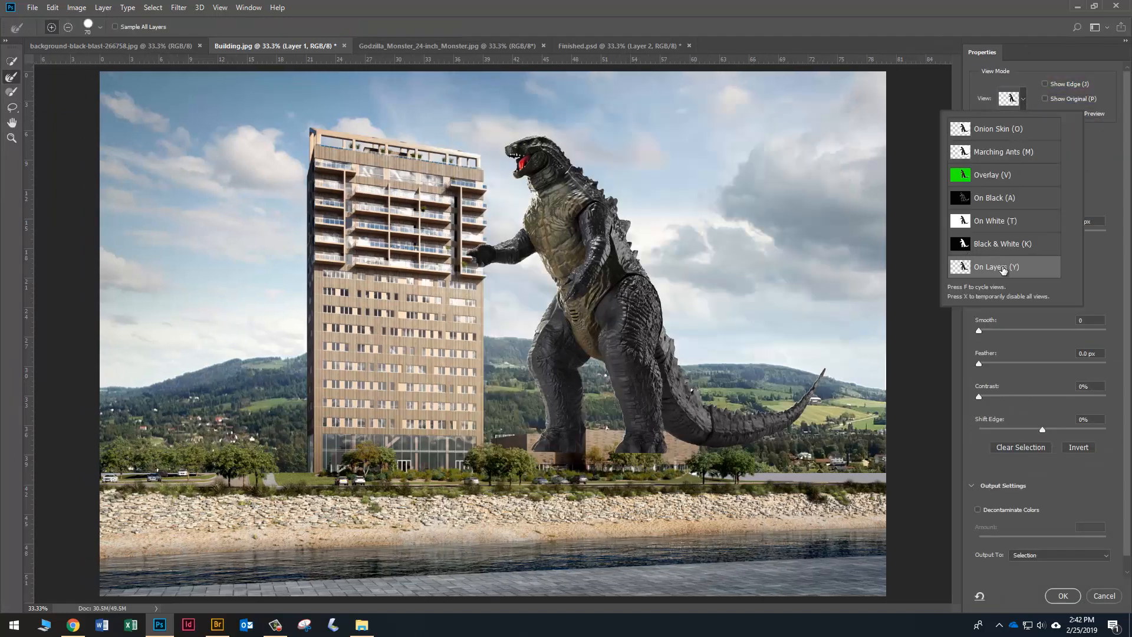
{"action": "left_click", "coordinate": [1003, 267]}
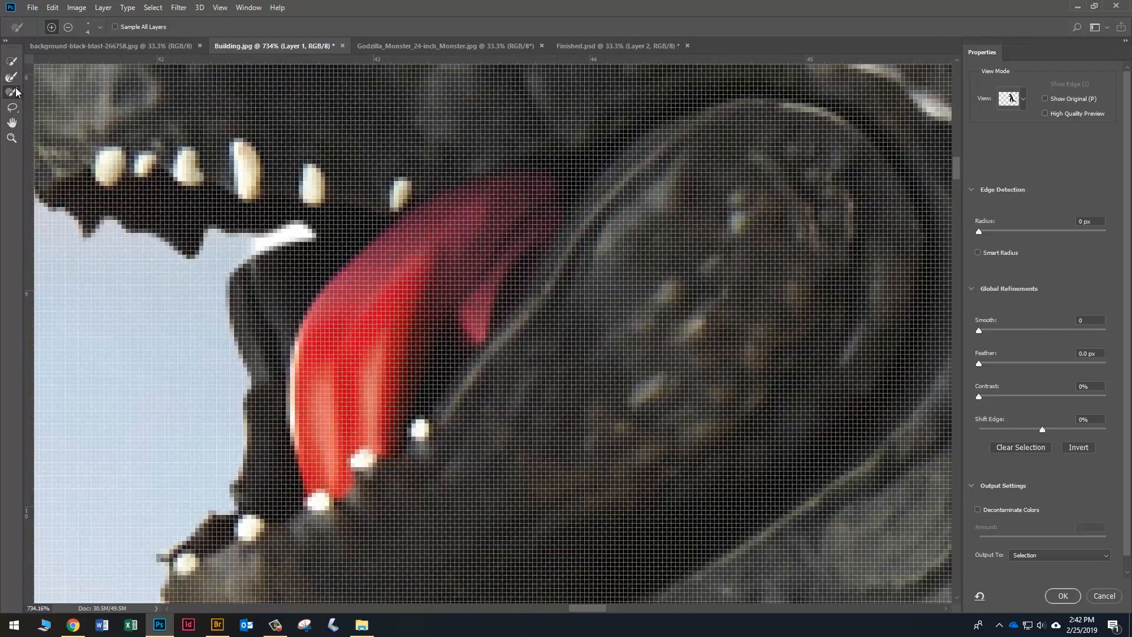
{"action": "mouse_move", "coordinate": [257, 245]}
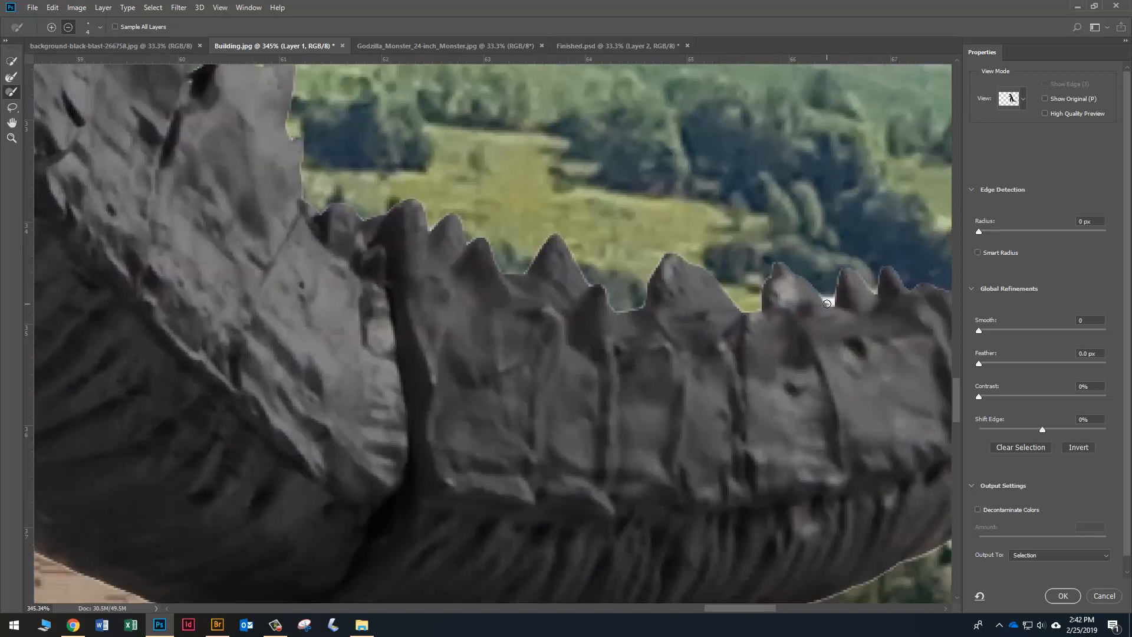
{"action": "mouse_move", "coordinate": [820, 293]}
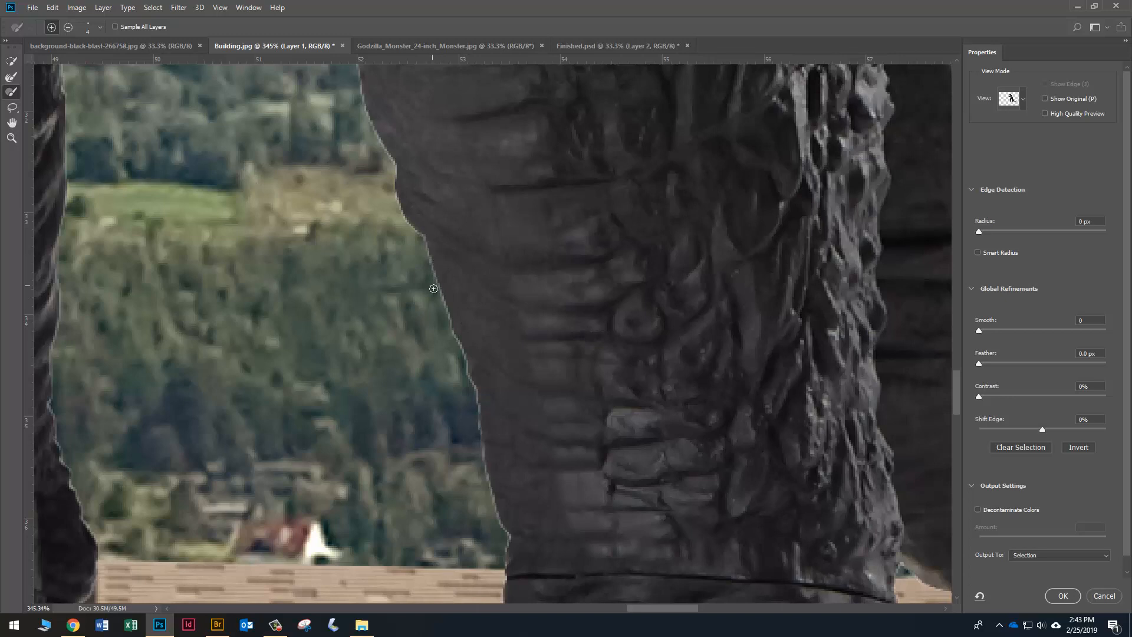
{"action": "mouse_move", "coordinate": [443, 294]}
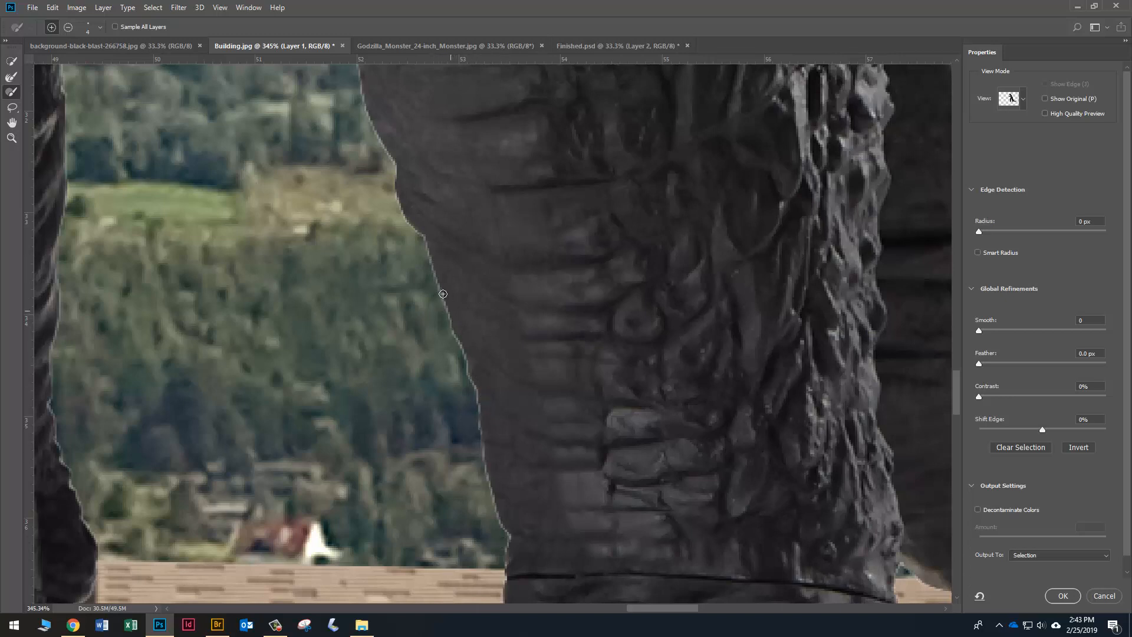
{"action": "mouse_move", "coordinate": [506, 562]}
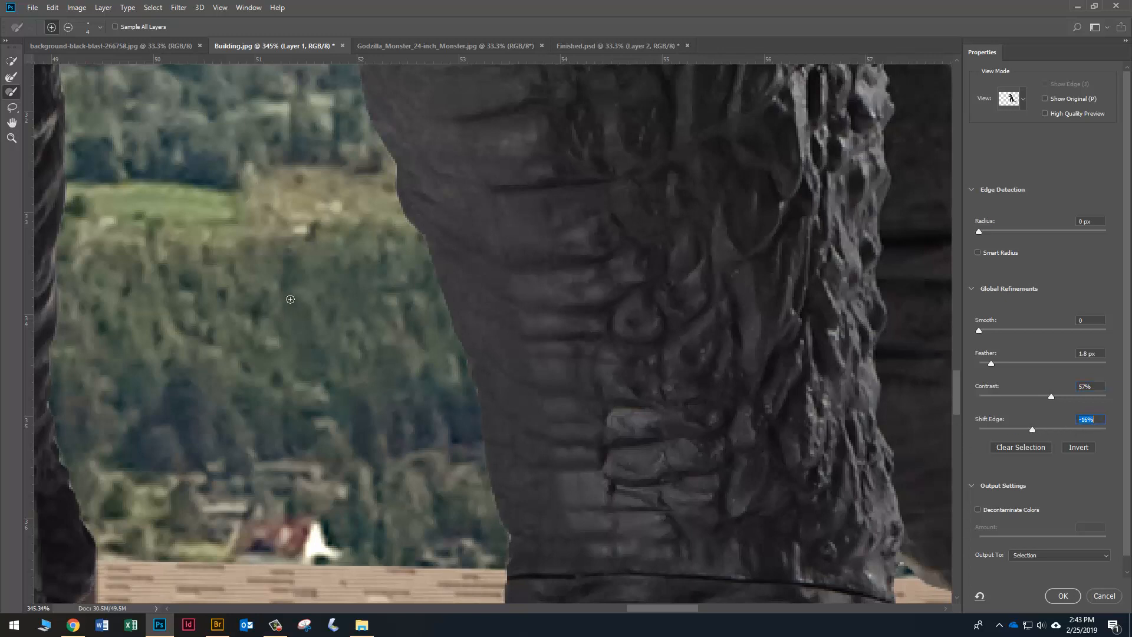
{"action": "mouse_move", "coordinate": [948, 421]}
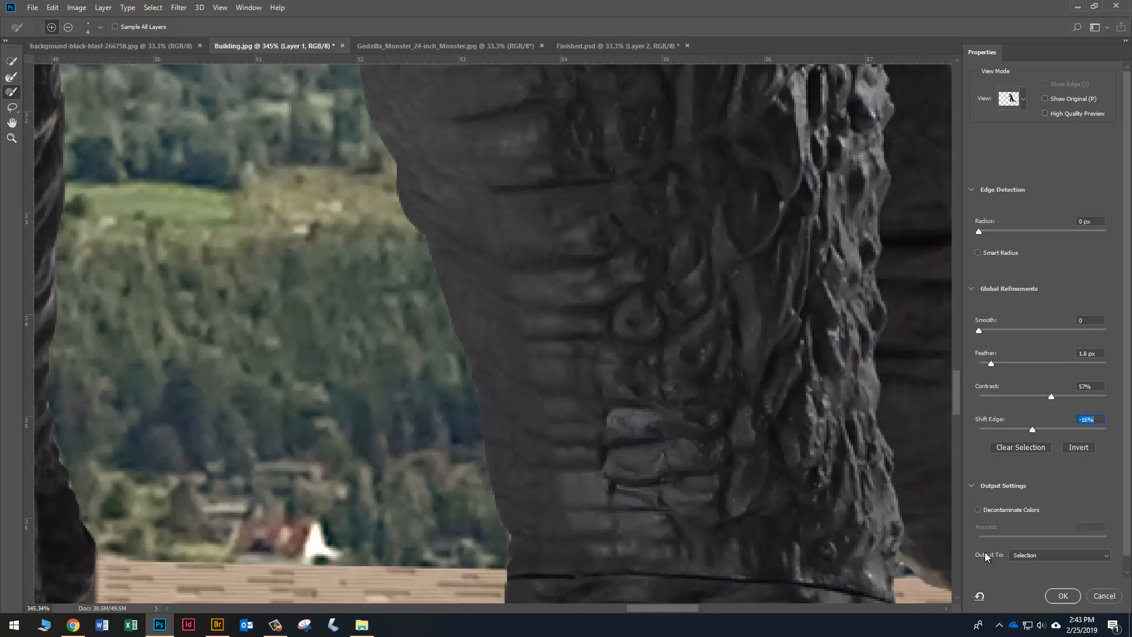
Step: Confirm Select and Mask to output Godzilla's layer mask
{"action": "left_click", "coordinate": [1058, 554]}
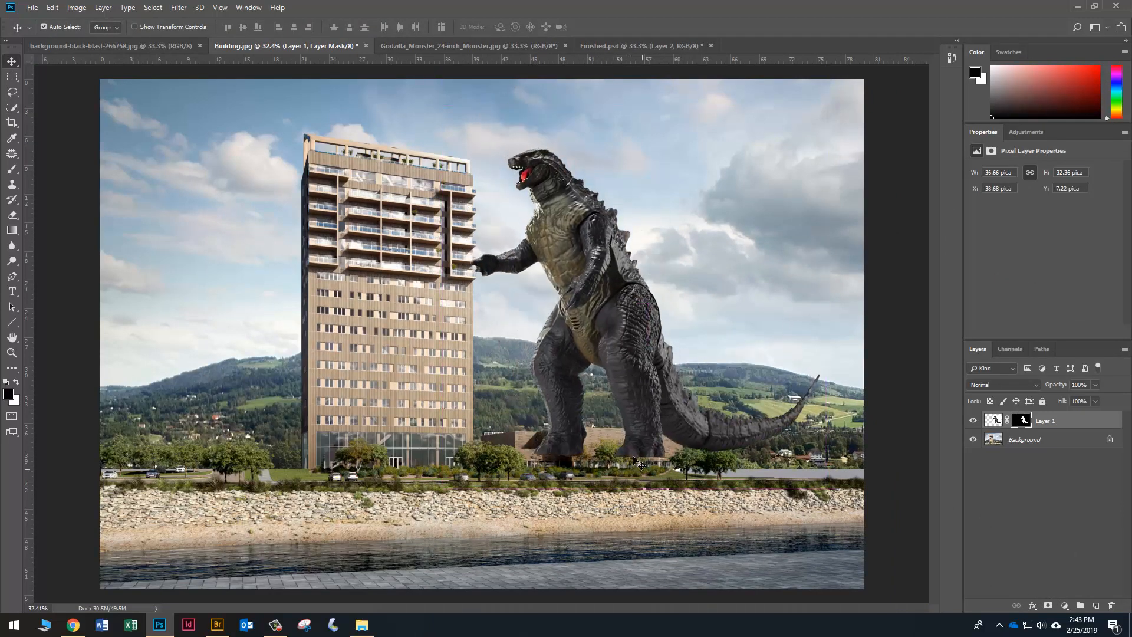
{"action": "mouse_move", "coordinate": [649, 418]}
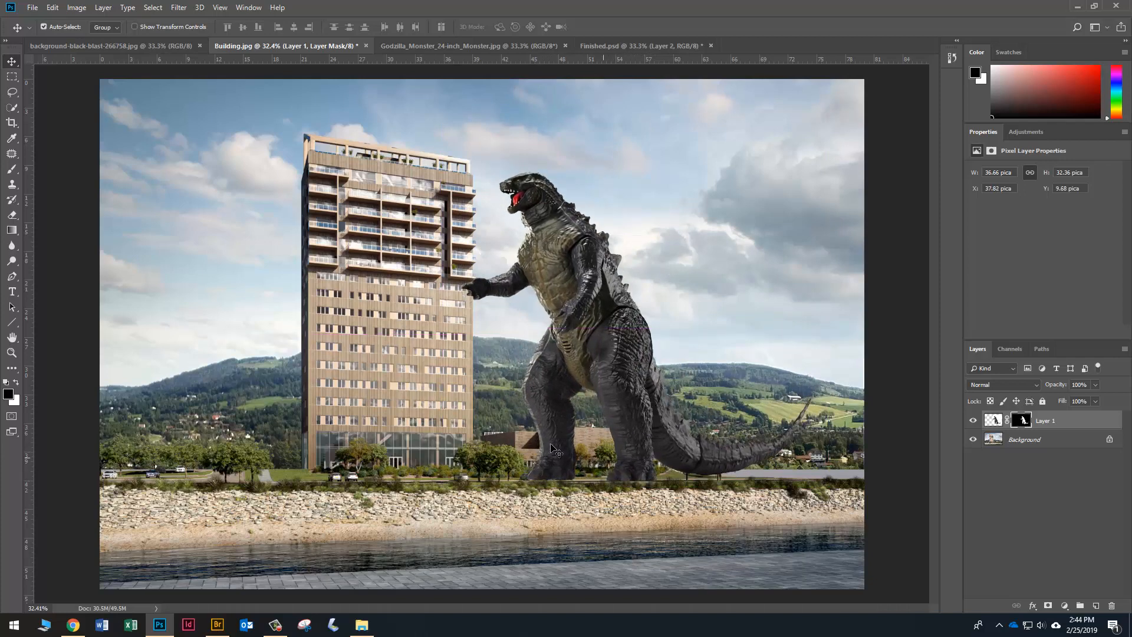
{"action": "mouse_move", "coordinate": [618, 455]}
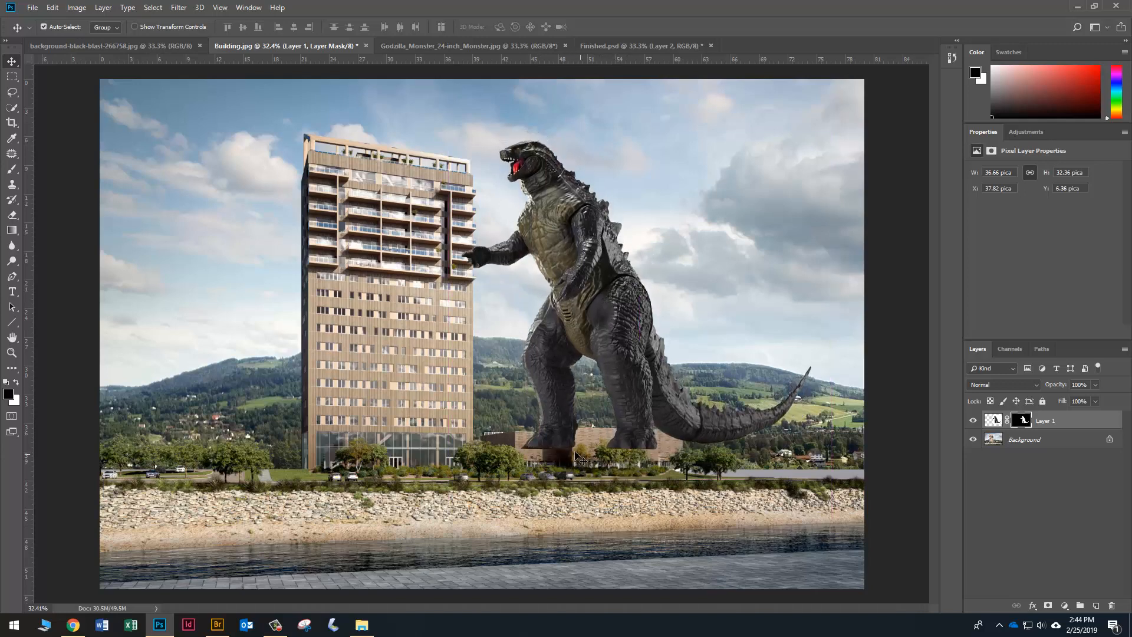
Step: Duplicate the Background layer and drag the copy above Layer 1
{"action": "left_click", "coordinate": [1025, 438]}
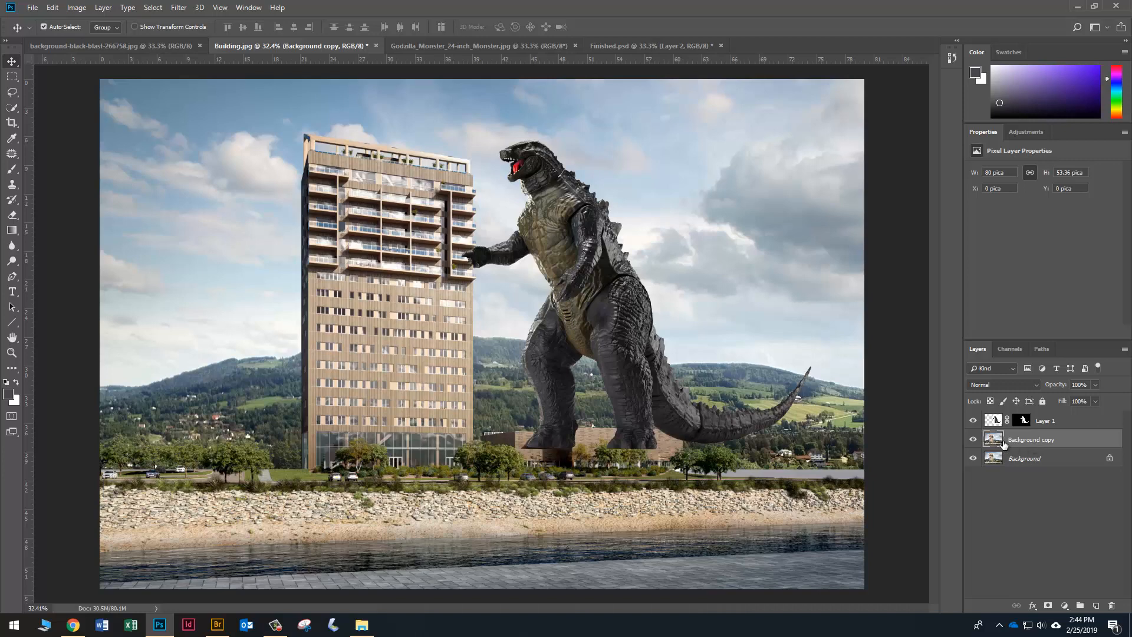
{"action": "left_click", "coordinate": [1044, 419]}
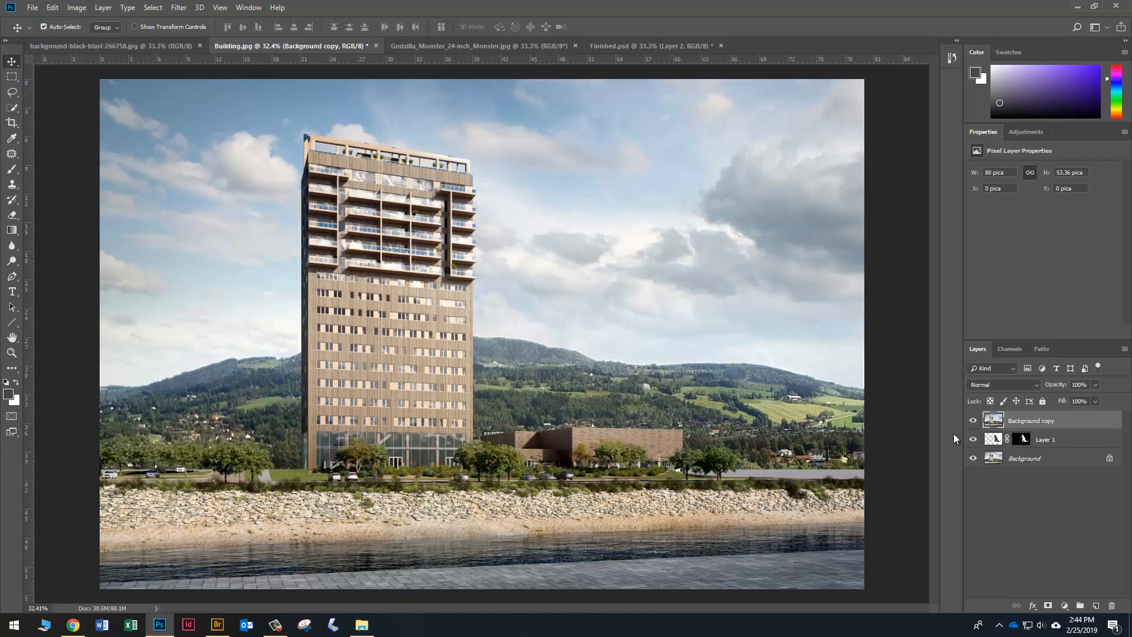
Step: Select the tower, low building and shoreline, add a layer mask, and toggle layers to check
{"action": "left_click", "coordinate": [12, 107]}
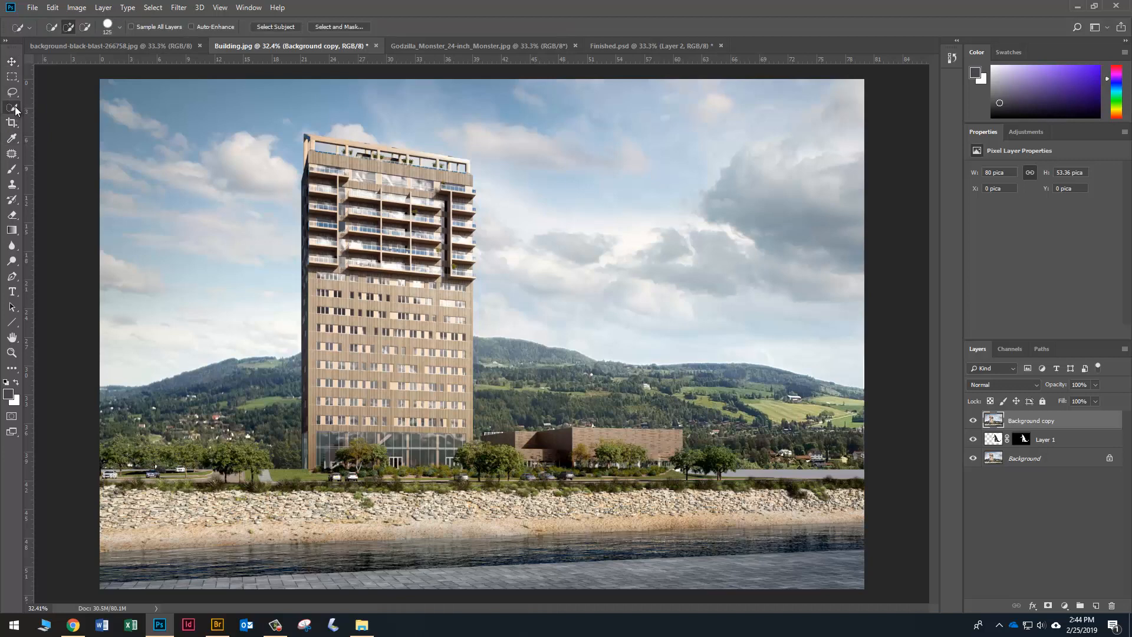
{"action": "mouse_move", "coordinate": [324, 305]}
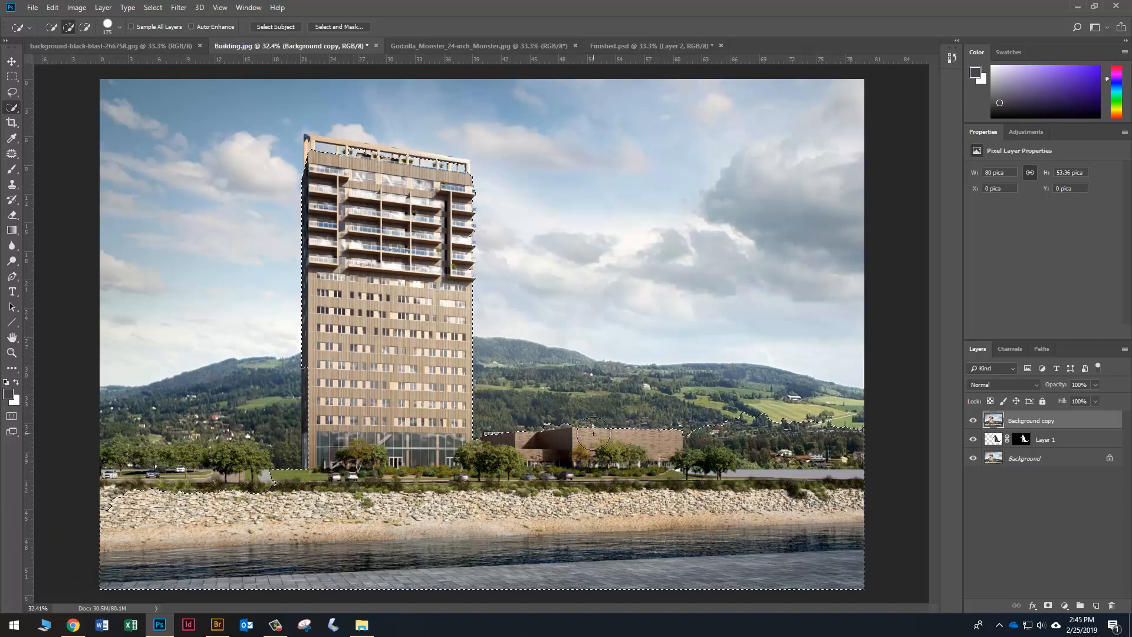
{"action": "scroll", "scroll_direction": "up", "scroll_amount": 3}
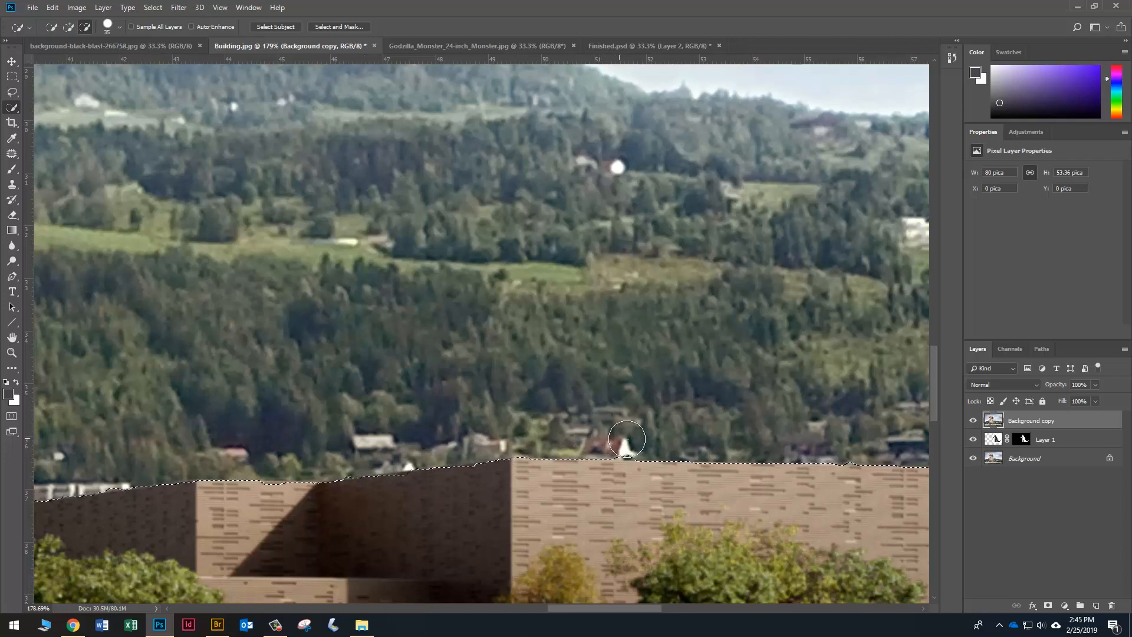
{"action": "mouse_move", "coordinate": [855, 446]}
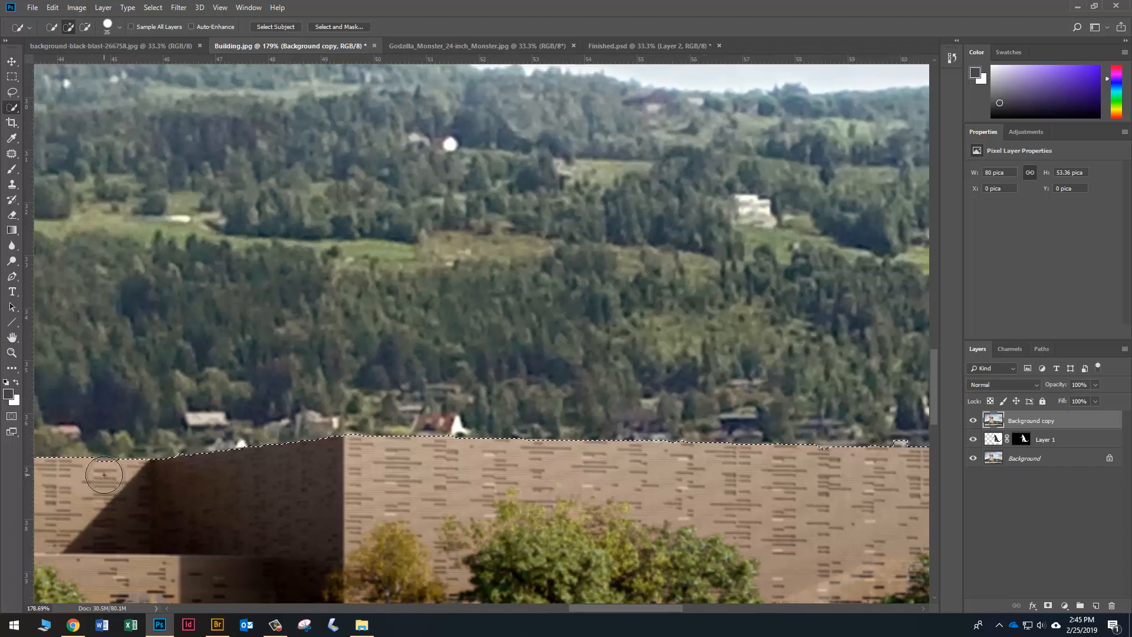
{"action": "mouse_move", "coordinate": [441, 475]}
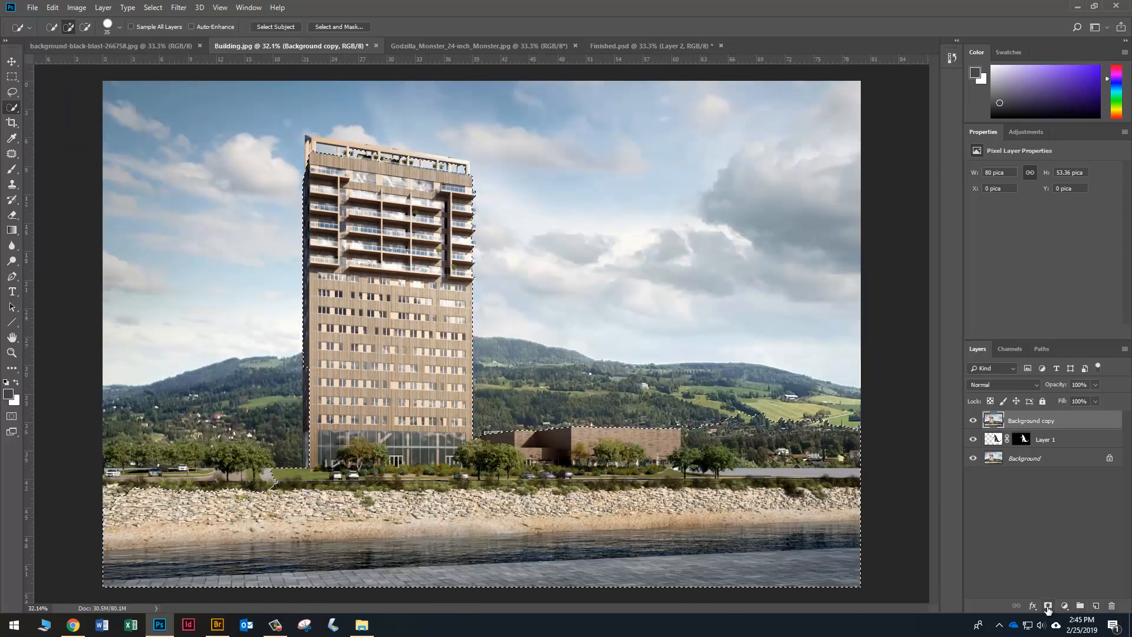
{"action": "left_click", "coordinate": [1063, 605]}
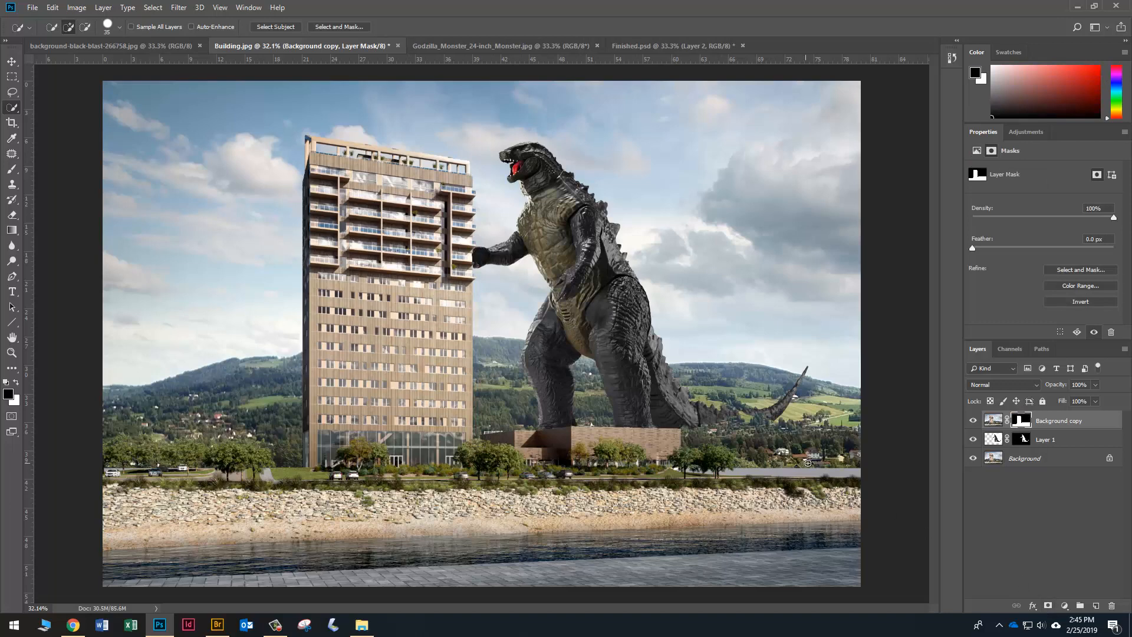
{"action": "left_click", "coordinate": [973, 439]}
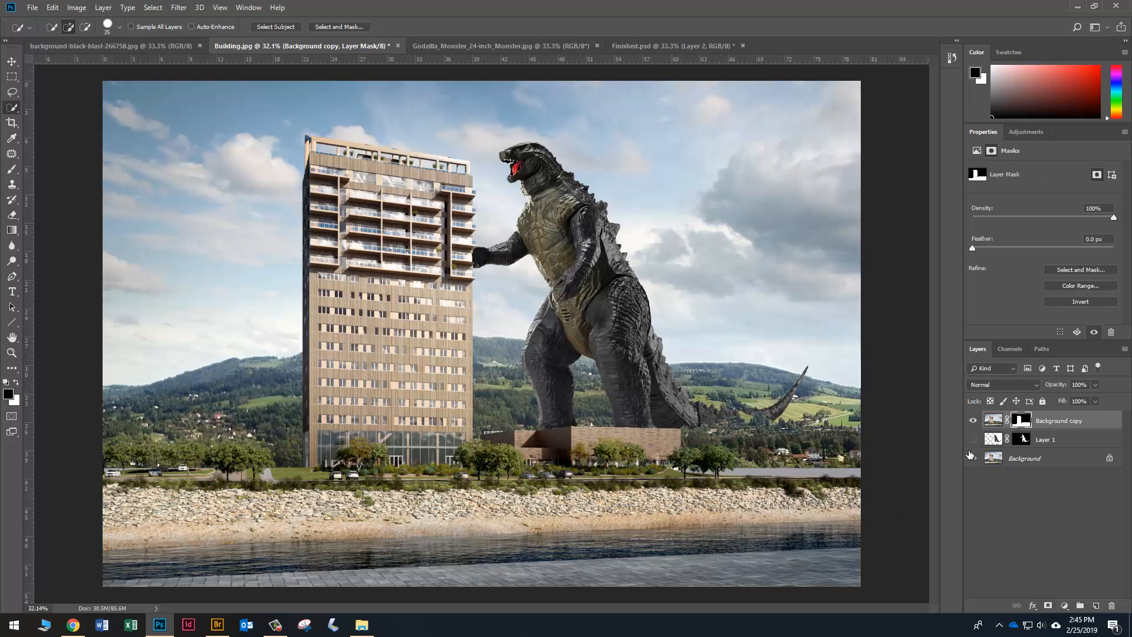
{"action": "left_click", "coordinate": [972, 457]}
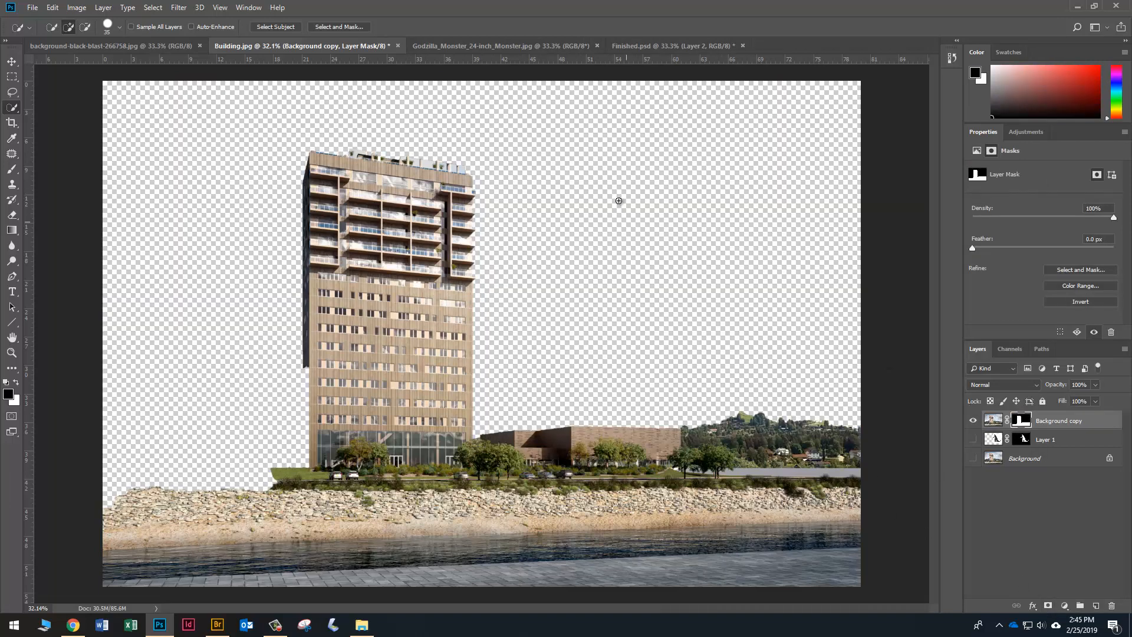
{"action": "mouse_move", "coordinate": [941, 412]}
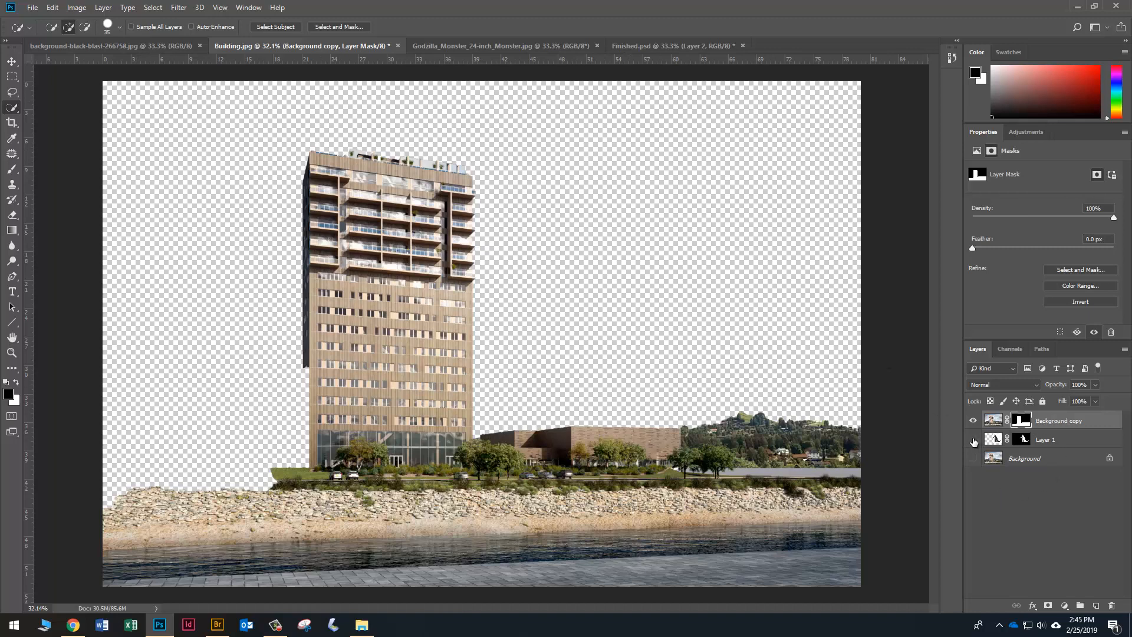
{"action": "left_click", "coordinate": [973, 438]}
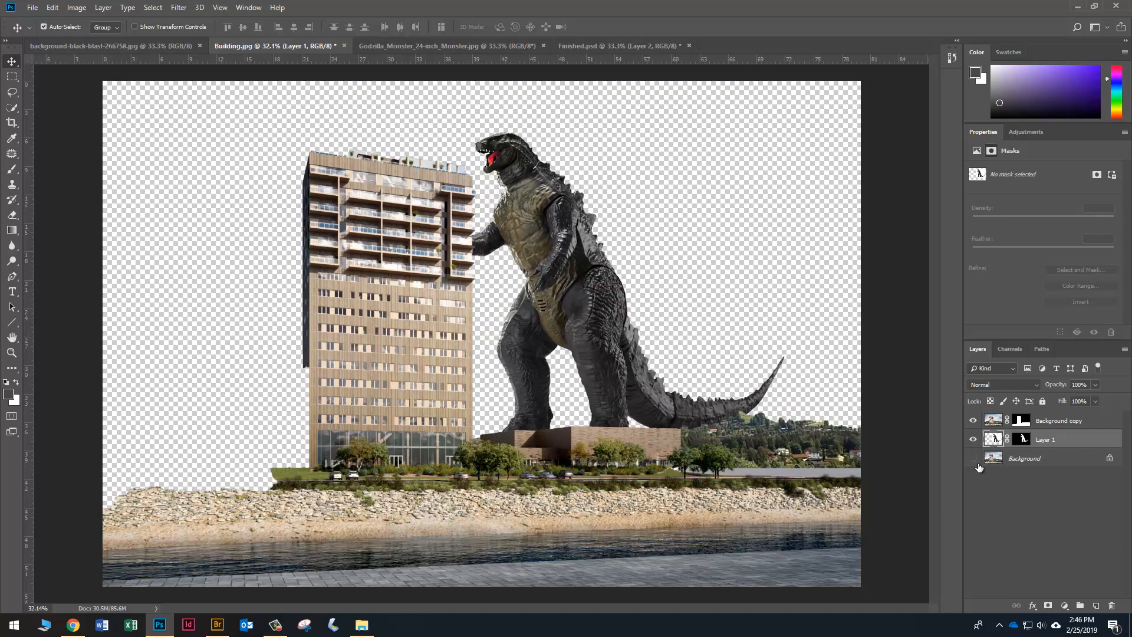
Step: Show the Background again, target the Background copy mask, and toggle Godzilla to compare edges
{"action": "left_click", "coordinate": [974, 457]}
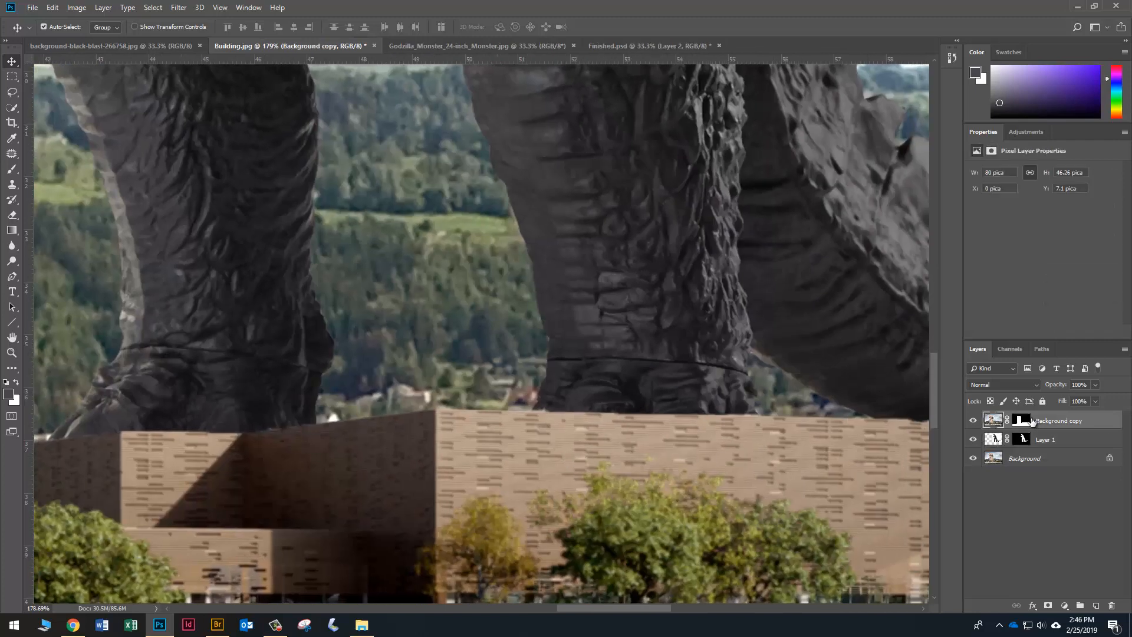
{"action": "left_click", "coordinate": [1020, 421]}
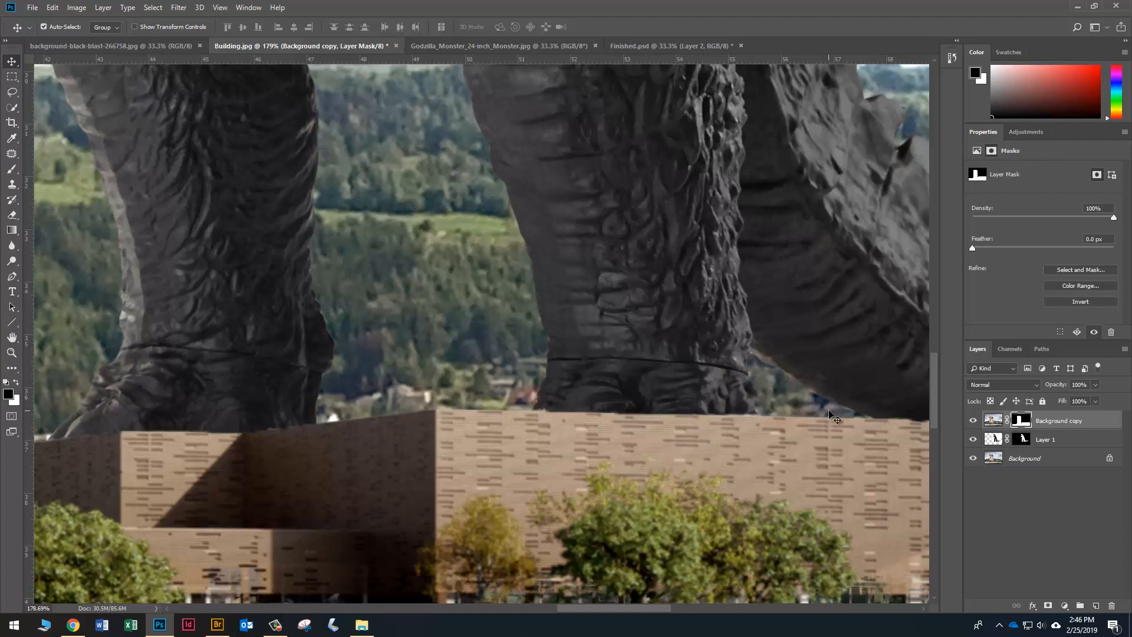
{"action": "mouse_move", "coordinate": [408, 306]}
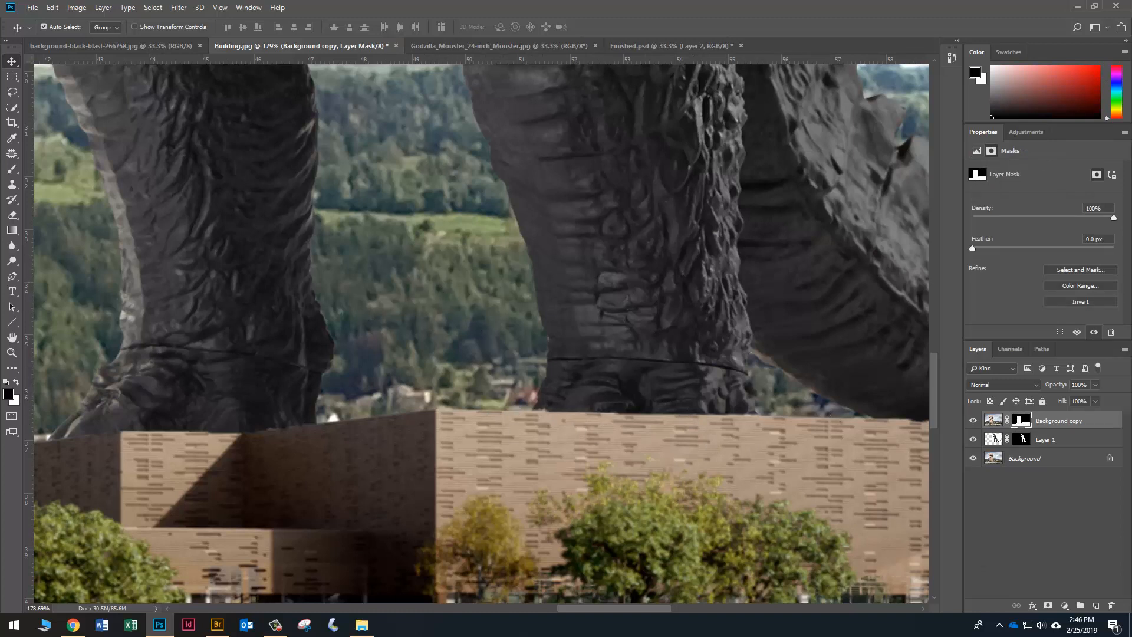
{"action": "mouse_move", "coordinate": [586, 367]}
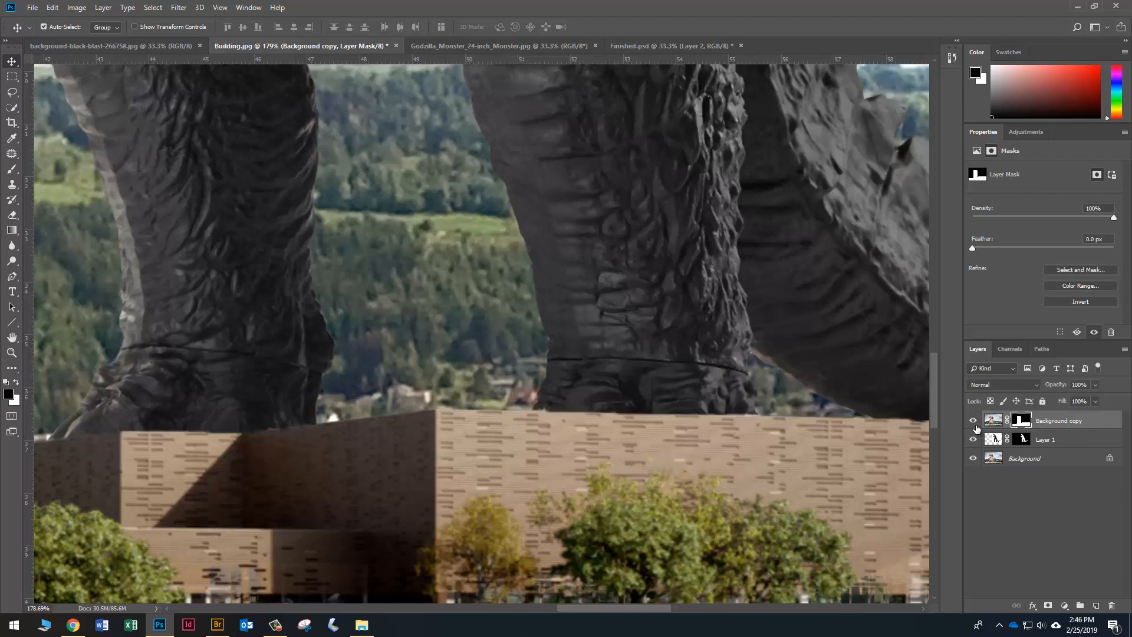
{"action": "left_click", "coordinate": [973, 438]}
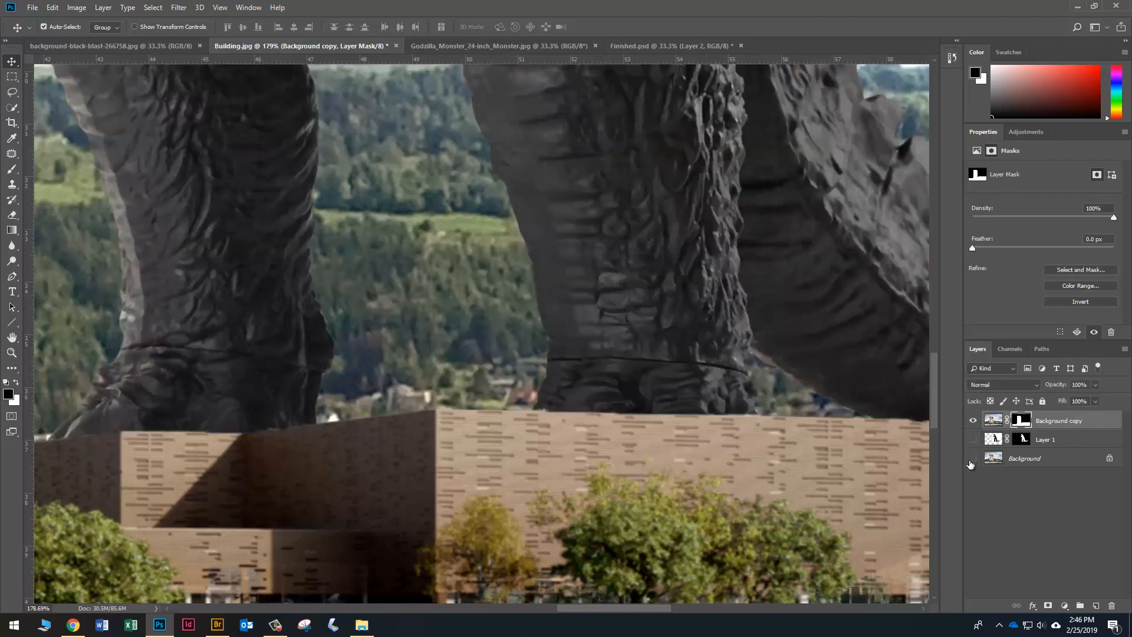
{"action": "left_click", "coordinate": [973, 458]}
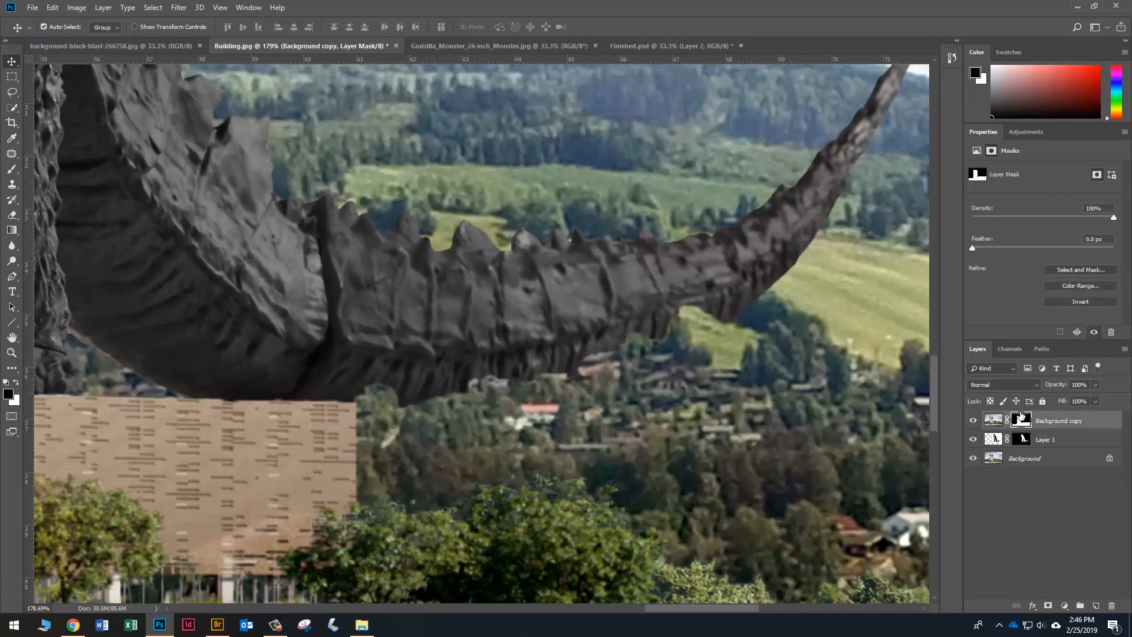
Step: Pick the Brush tool and set its size for touching up the mask around the tail
{"action": "left_click", "coordinate": [13, 170]}
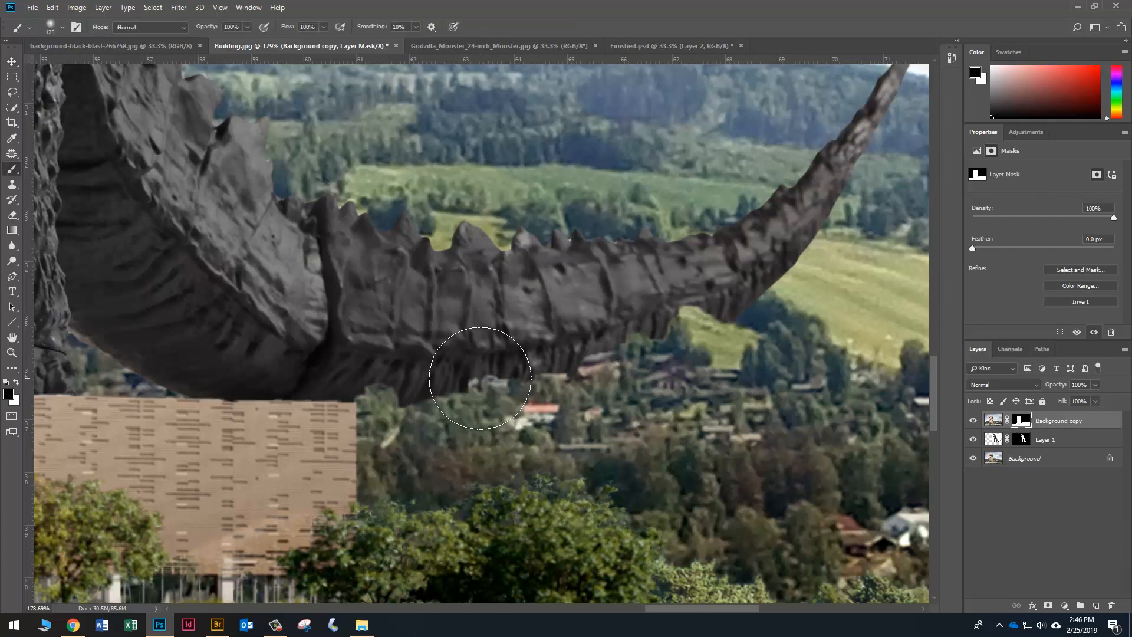
{"action": "right_click", "coordinate": [479, 379]}
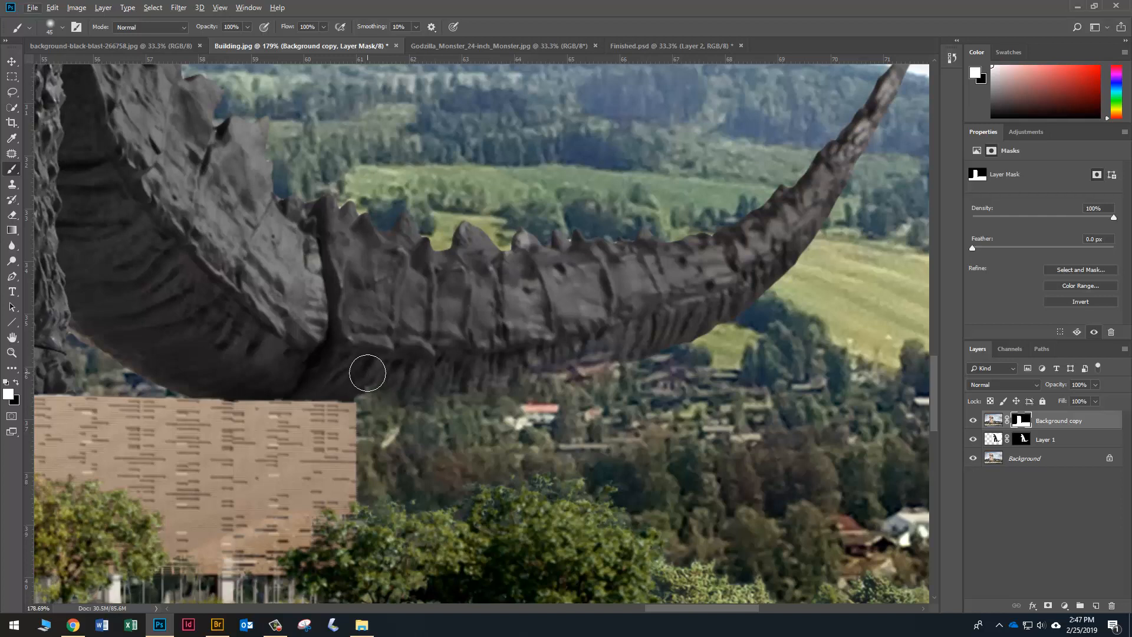
{"action": "mouse_move", "coordinate": [359, 370]}
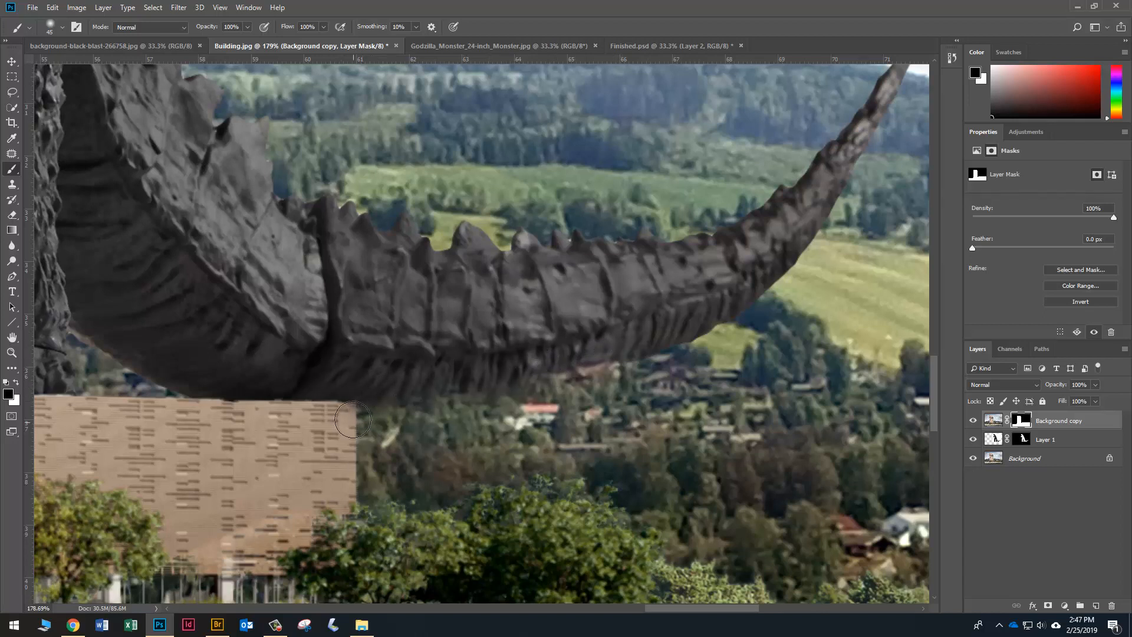
{"action": "mouse_move", "coordinate": [194, 472]}
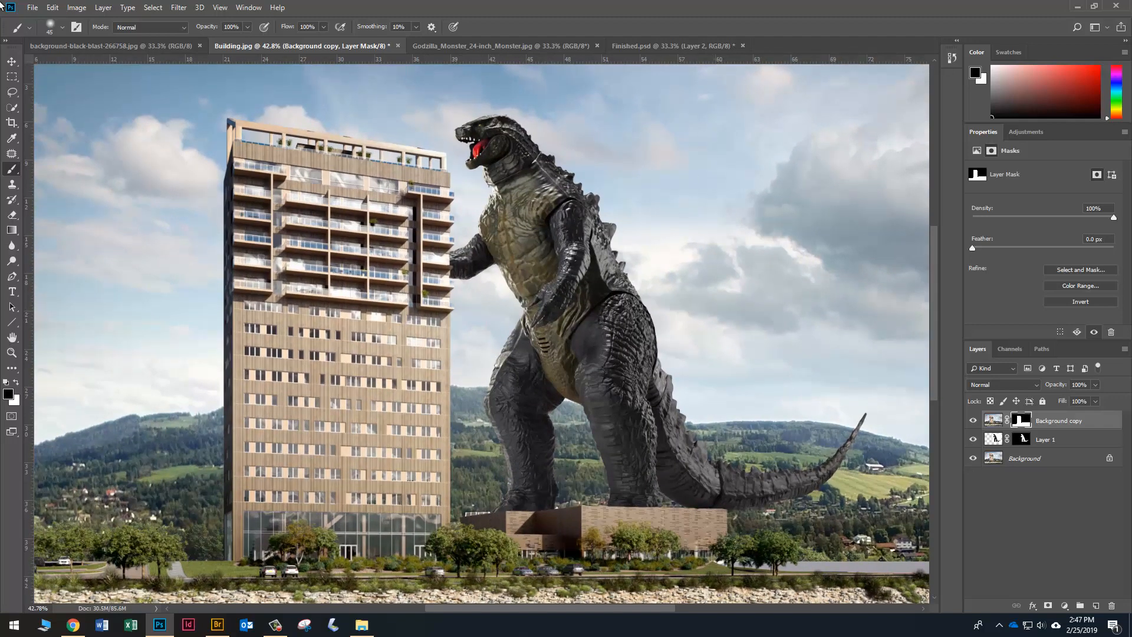
Step: Drag the fire blast image into Building.jpg as a new layer, then rotate and commit it
{"action": "left_click", "coordinate": [112, 46]}
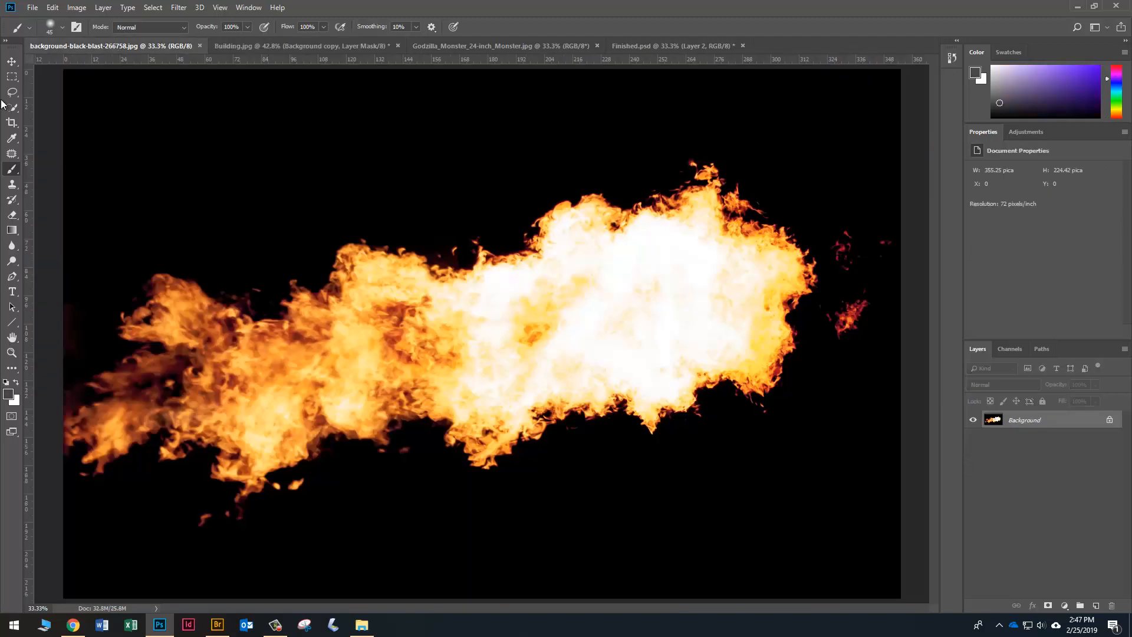
{"action": "left_click", "coordinate": [11, 61]}
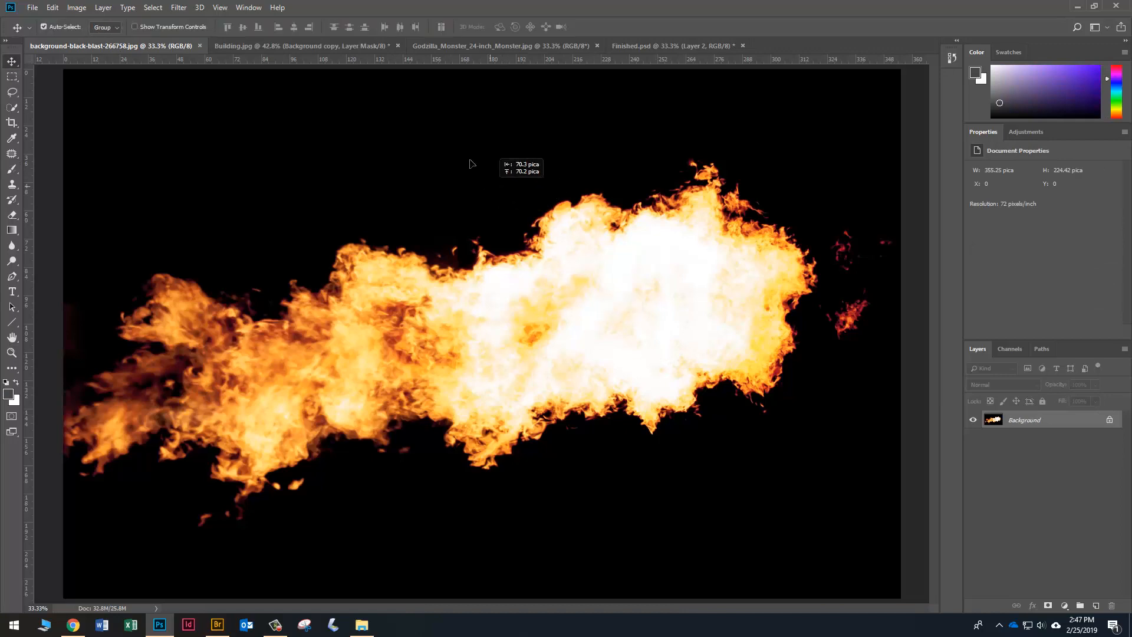
{"action": "left_click", "coordinate": [303, 46]}
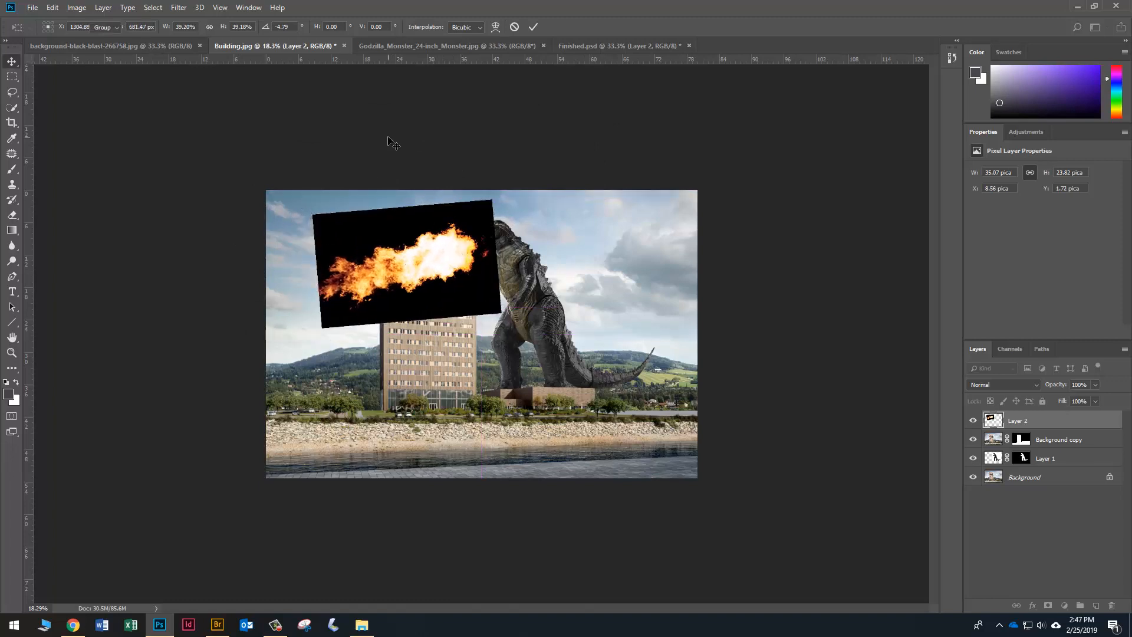
{"action": "left_click", "coordinate": [533, 26]}
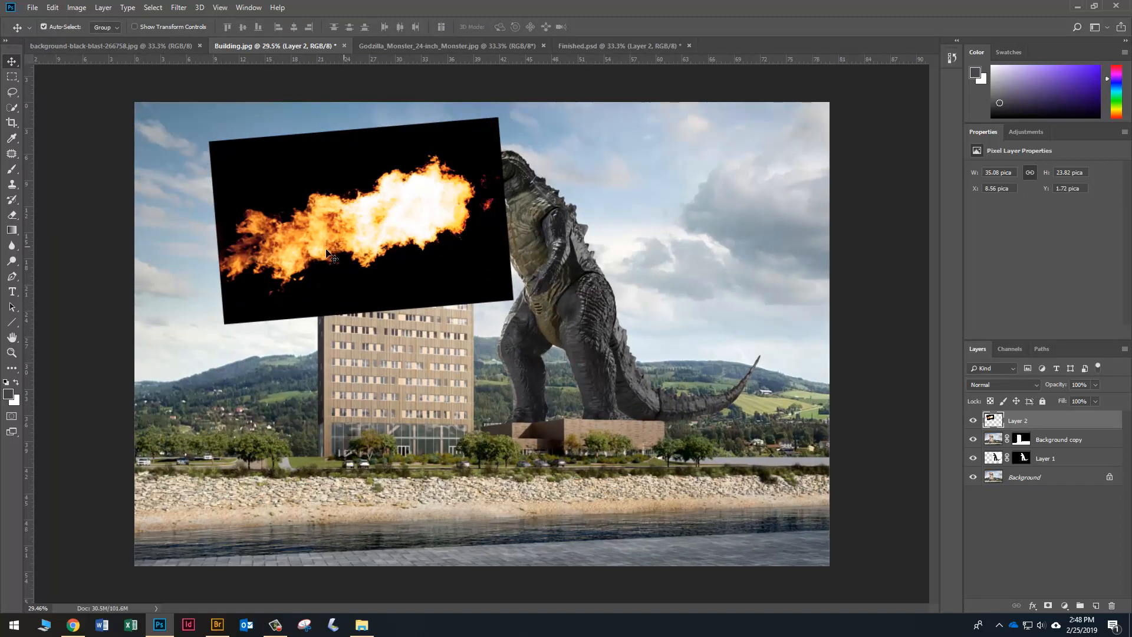
{"action": "mouse_move", "coordinate": [256, 242]}
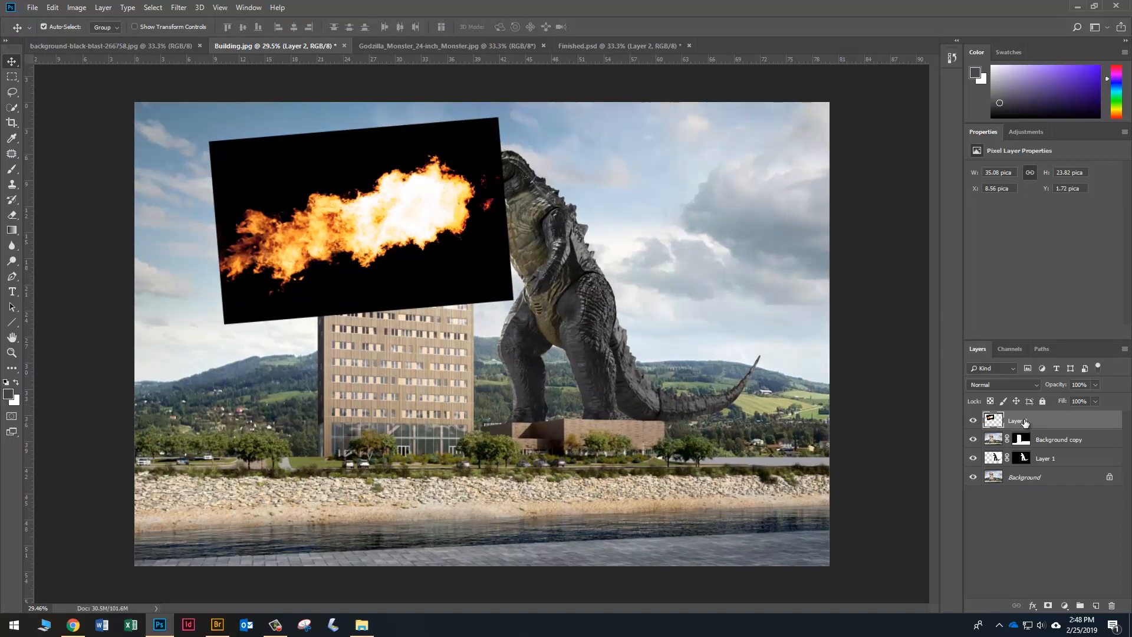
Step: Set Layer 2 to Lighten blending and place the fire over the building's top floors
{"action": "left_click", "coordinate": [1003, 384]}
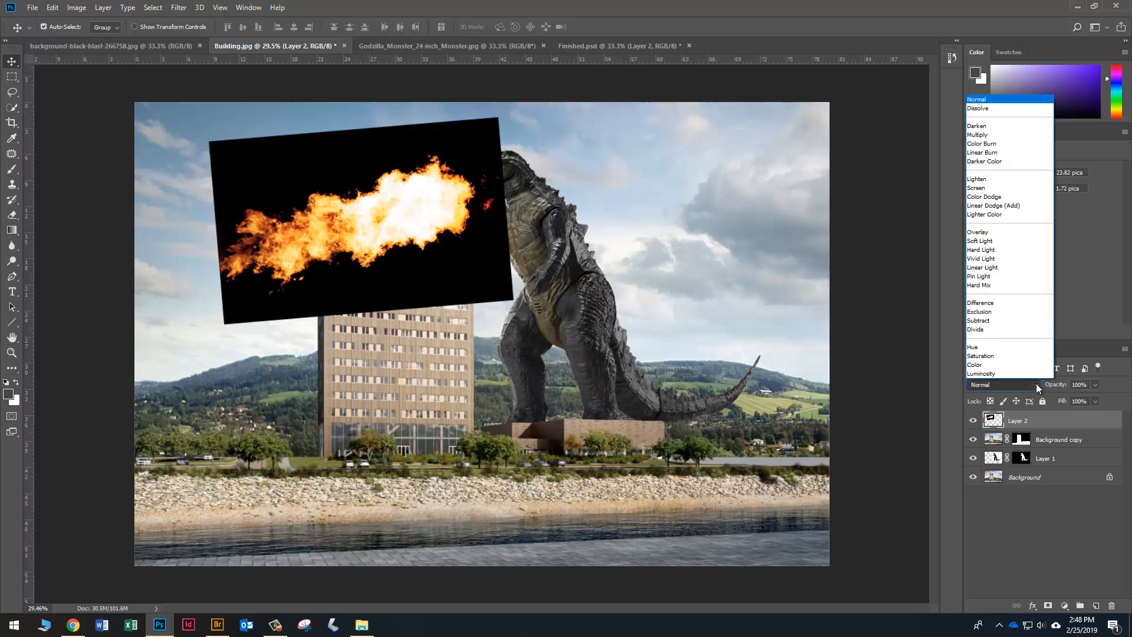
{"action": "mouse_move", "coordinate": [994, 391]}
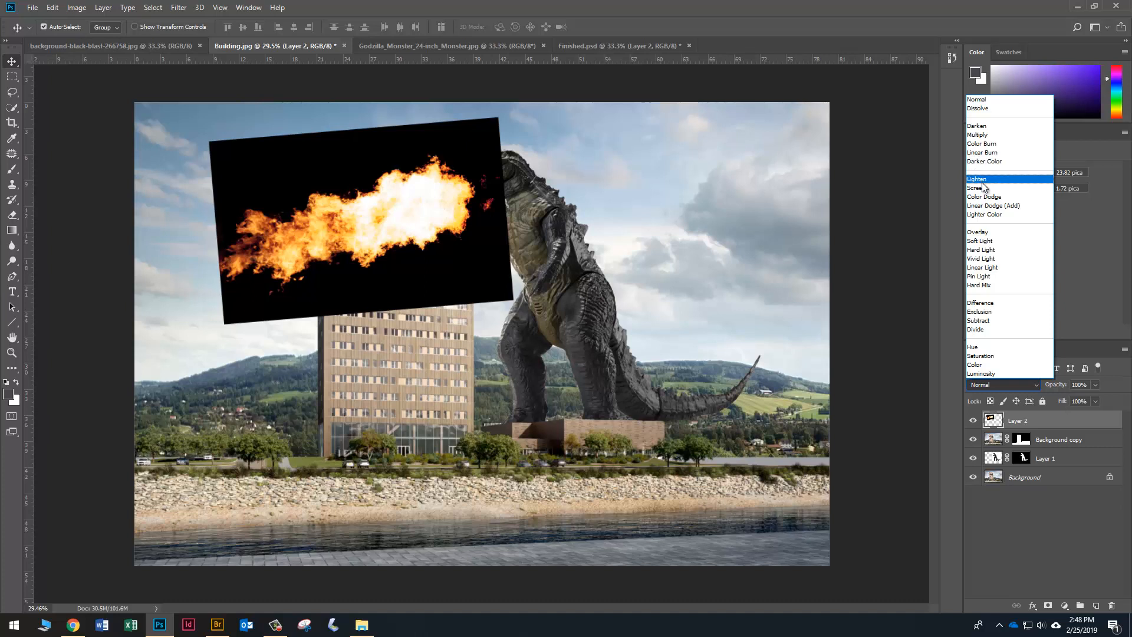
{"action": "mouse_move", "coordinate": [978, 189]}
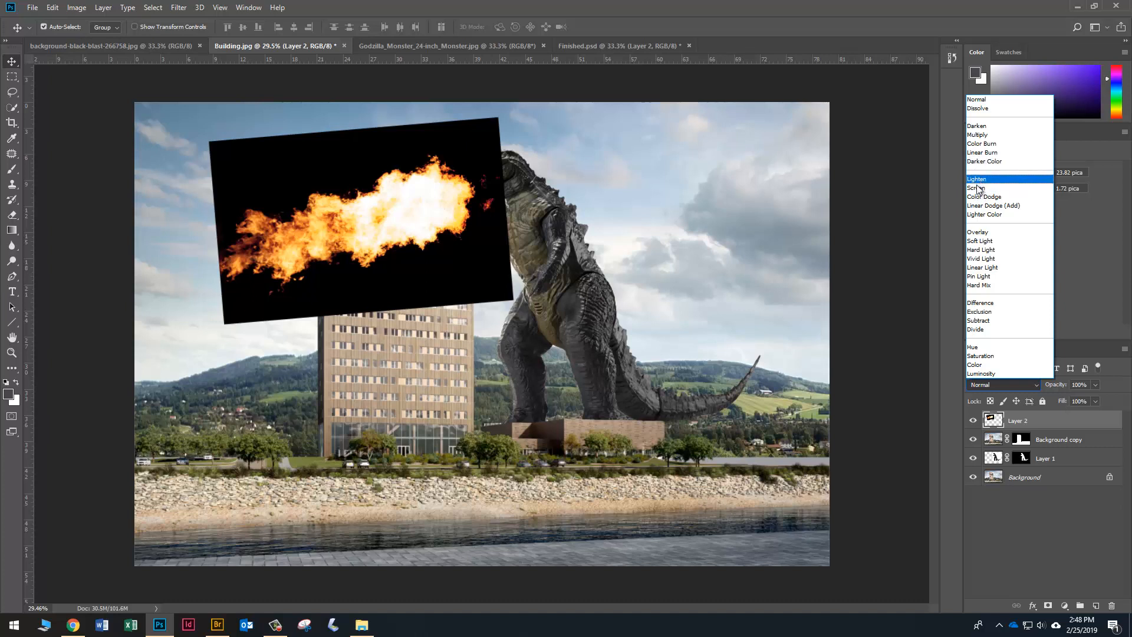
{"action": "left_click", "coordinate": [977, 179]}
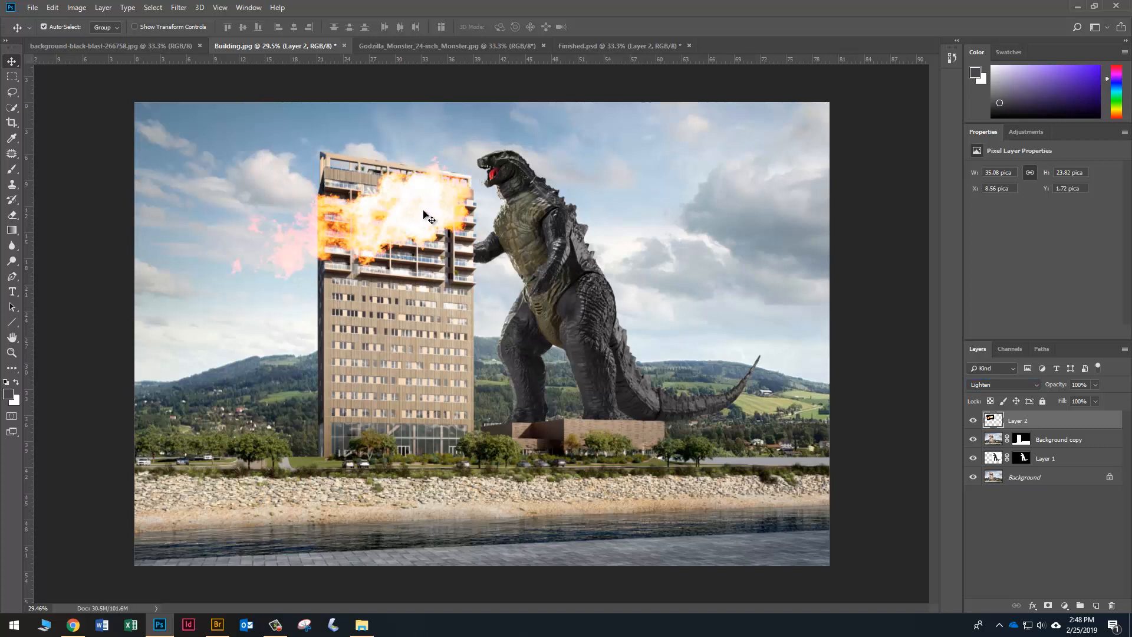
{"action": "left_click_drag", "start_coordinate": [426, 216], "coordinate": [401, 242]}
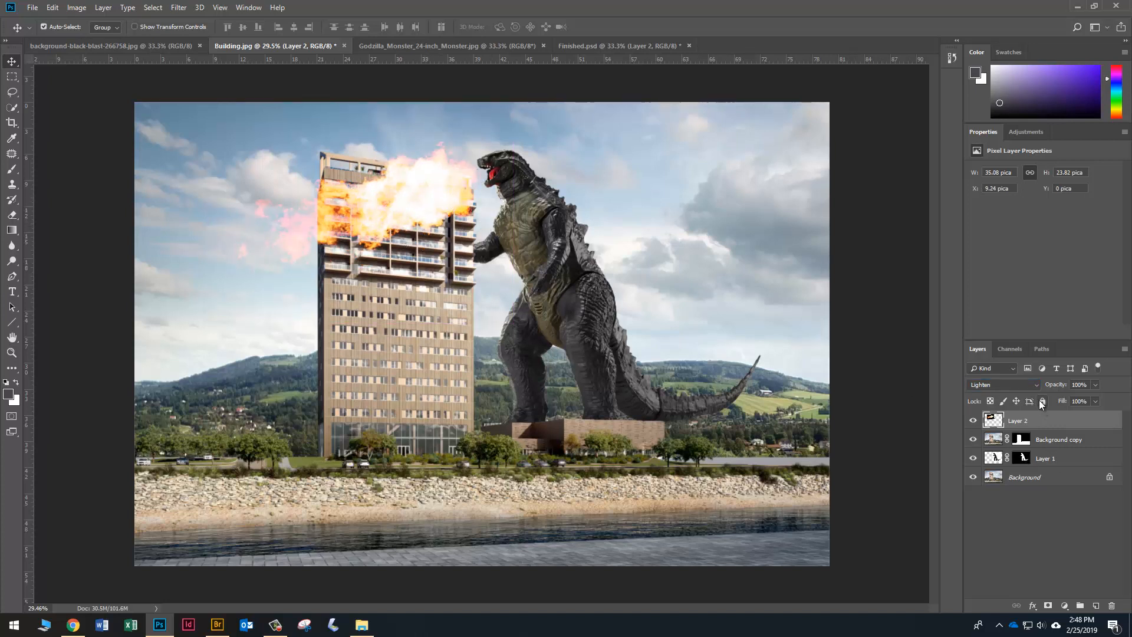
{"action": "left_click", "coordinate": [1003, 384]}
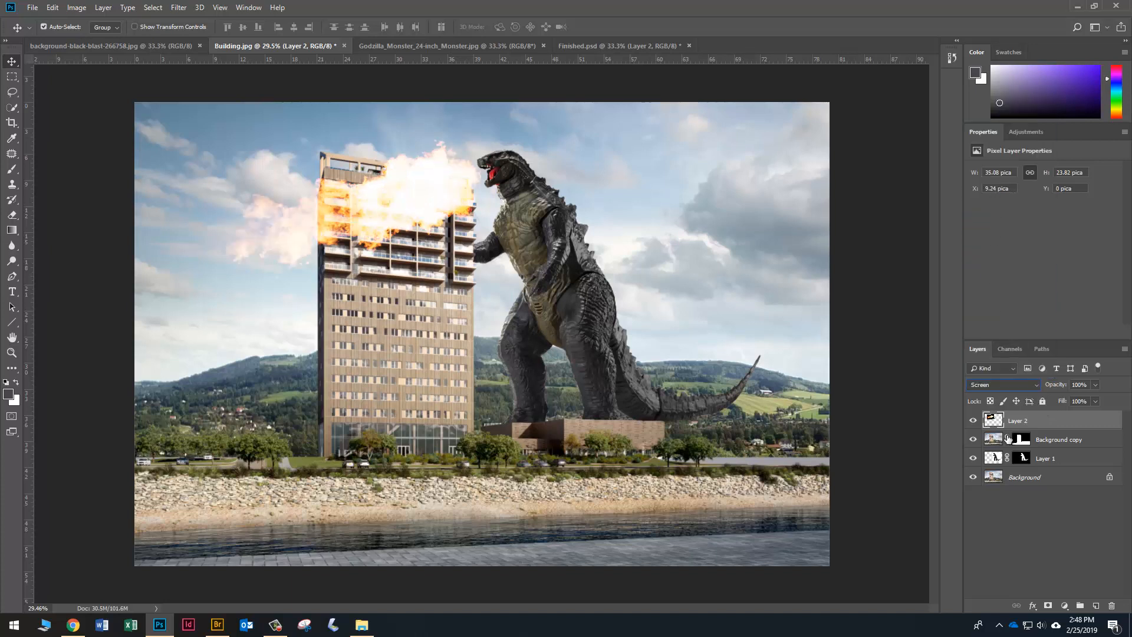
{"action": "left_click", "coordinate": [1001, 384]}
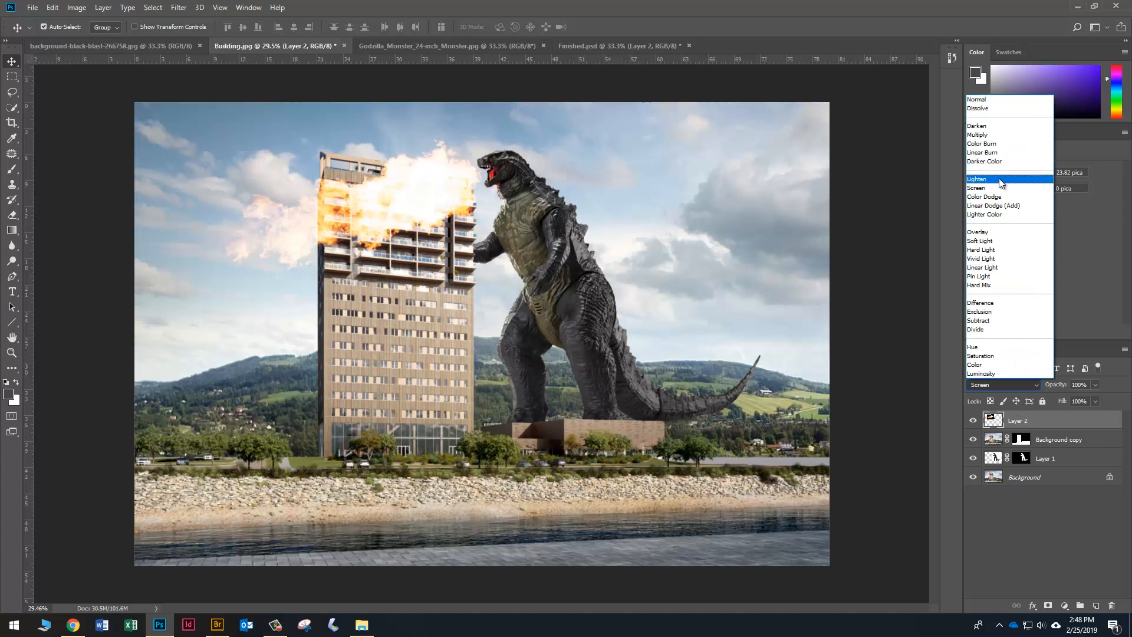
{"action": "left_click", "coordinate": [978, 180]}
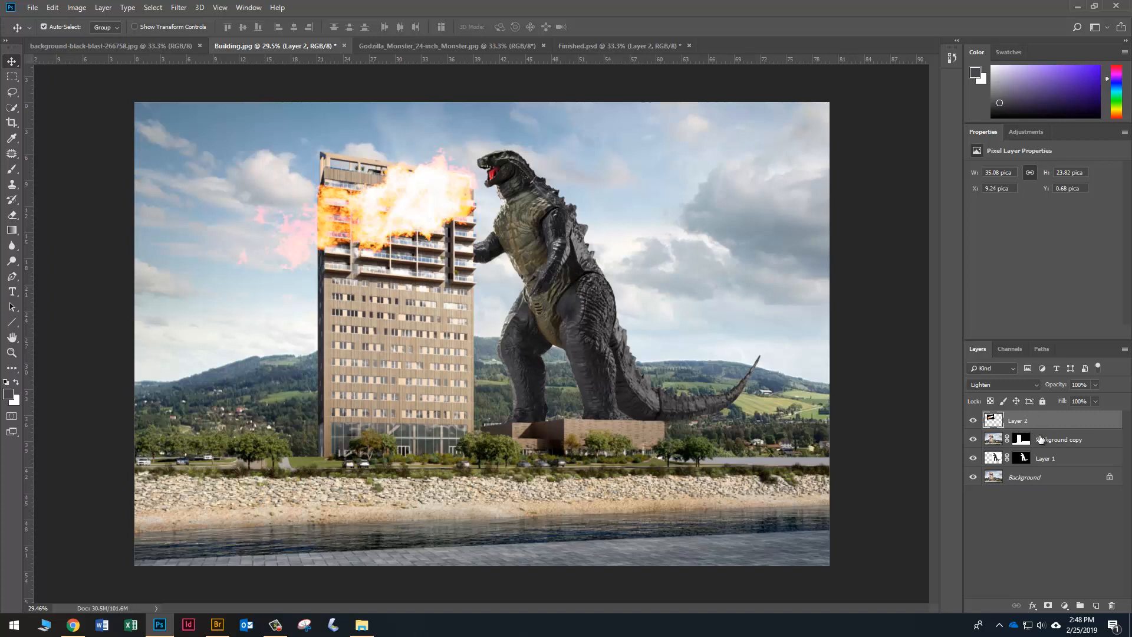
{"action": "mouse_move", "coordinate": [1044, 416]}
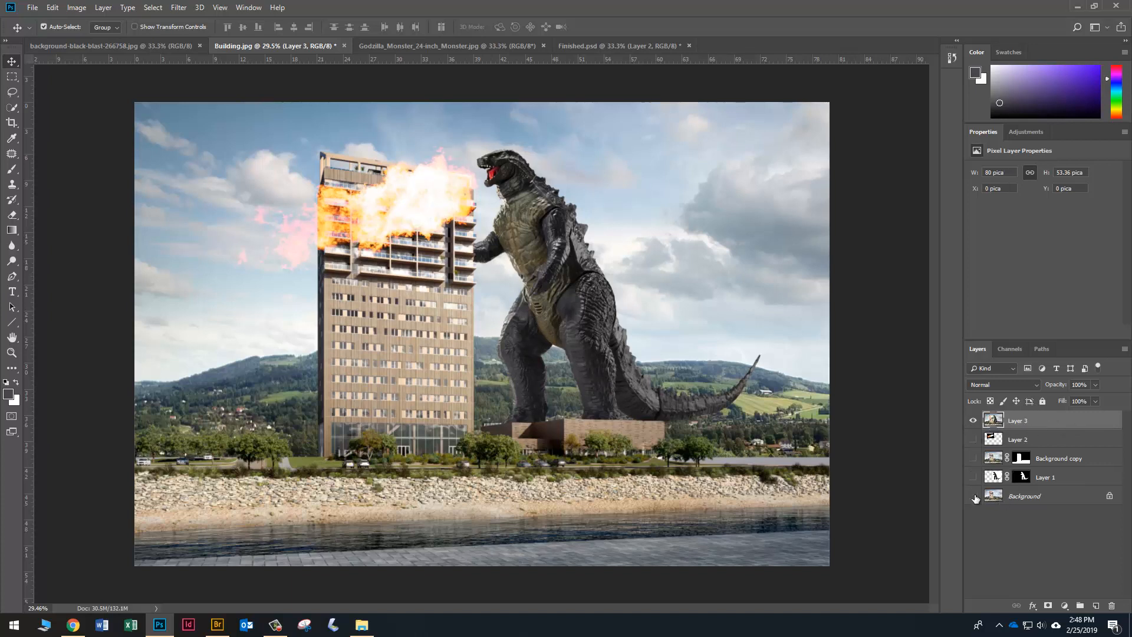
Step: Hide the original background layer beneath the stamped Layer 3
{"action": "left_click", "coordinate": [974, 499]}
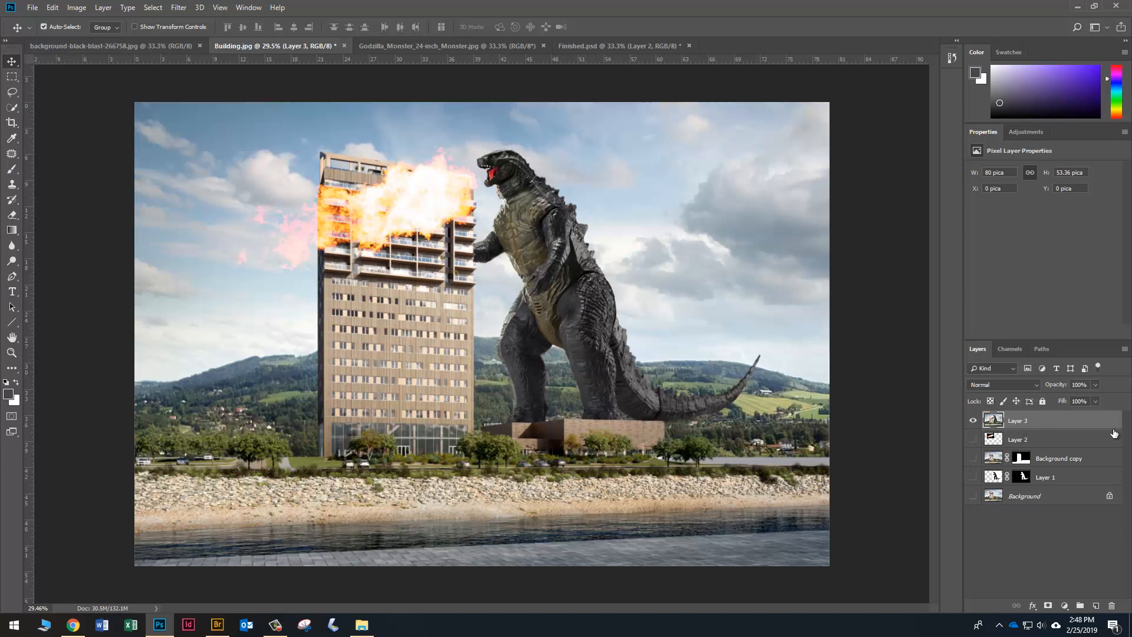
{"action": "mouse_move", "coordinate": [231, 12]}
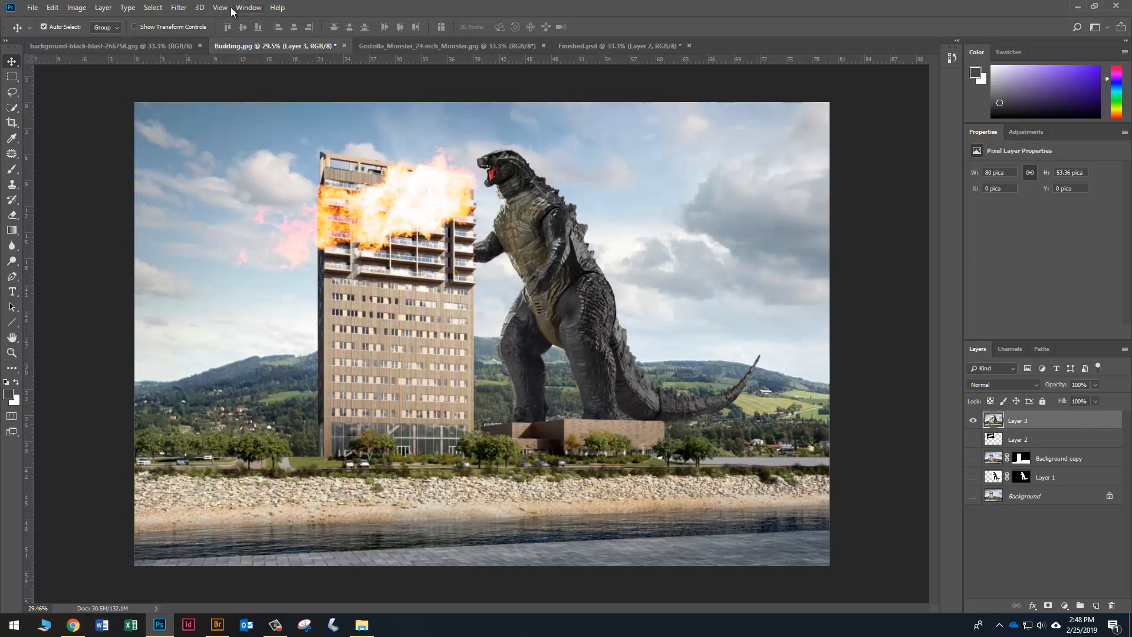
{"action": "left_click", "coordinate": [178, 7]}
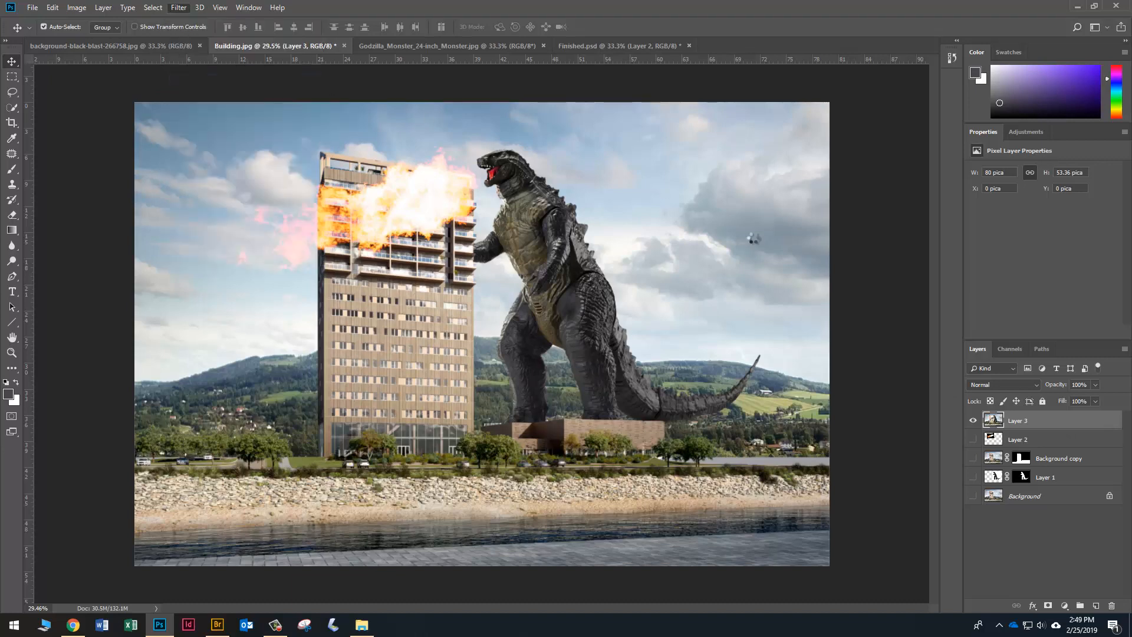
Step: Apply a Camera Raw Filter with Clarity at +100 to the merged layer
{"action": "left_click", "coordinate": [178, 7]}
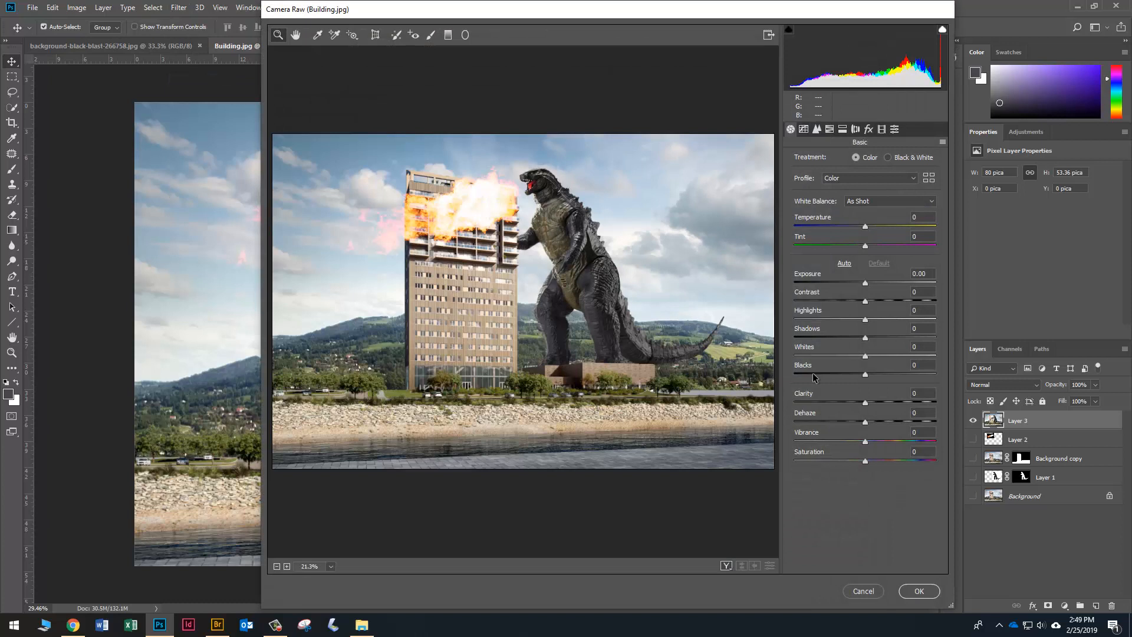
{"action": "mouse_move", "coordinate": [840, 408]}
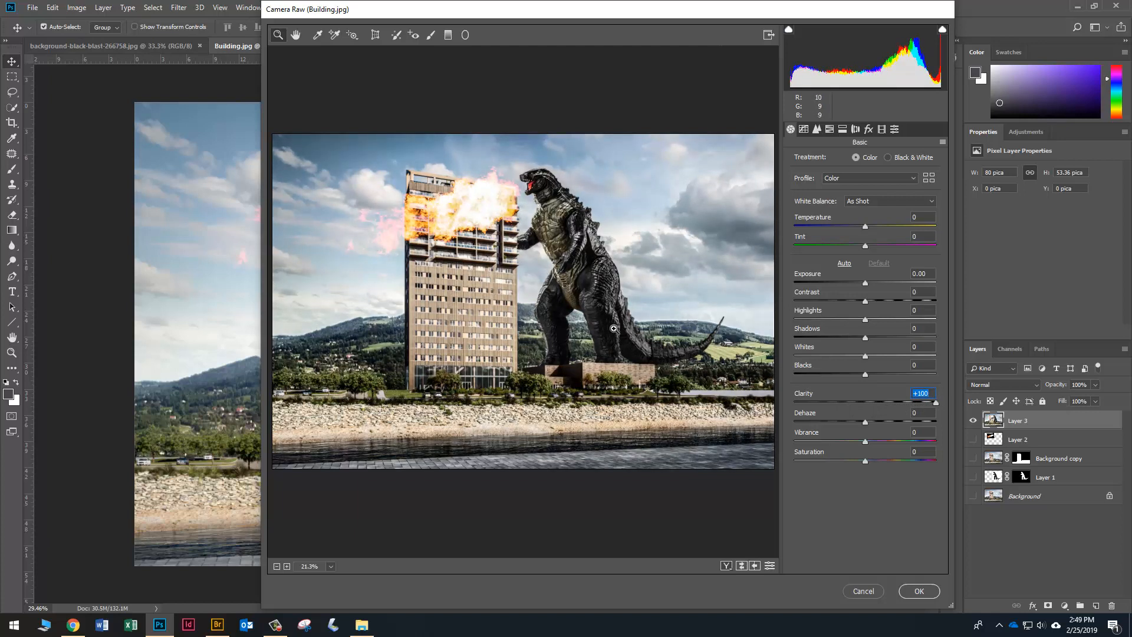
{"action": "mouse_move", "coordinate": [567, 270]}
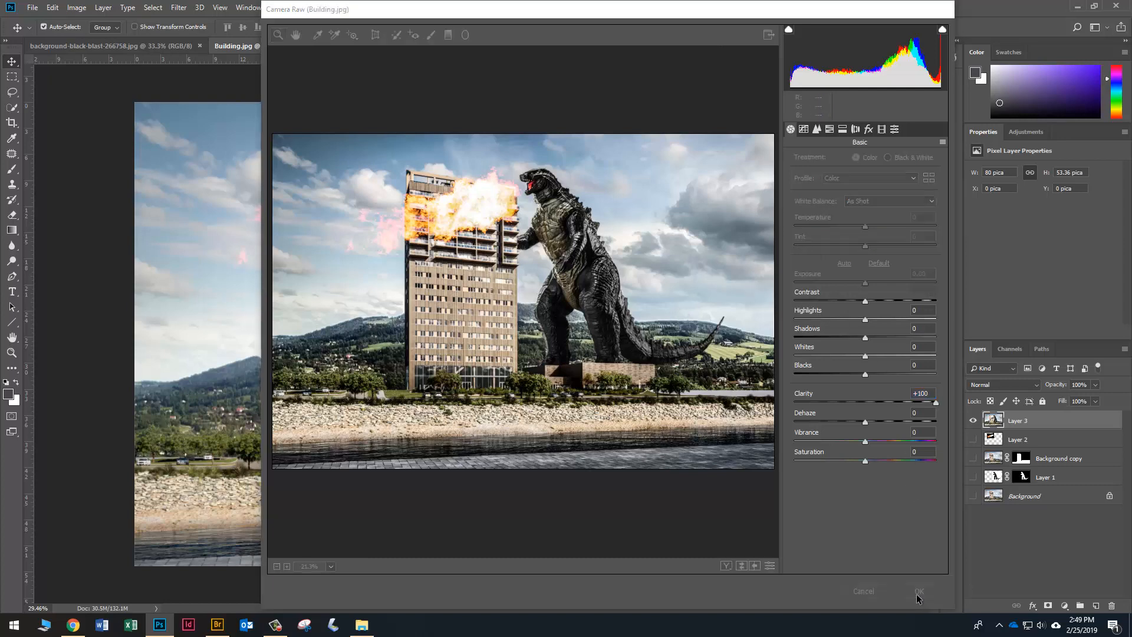
{"action": "left_click", "coordinate": [920, 591]}
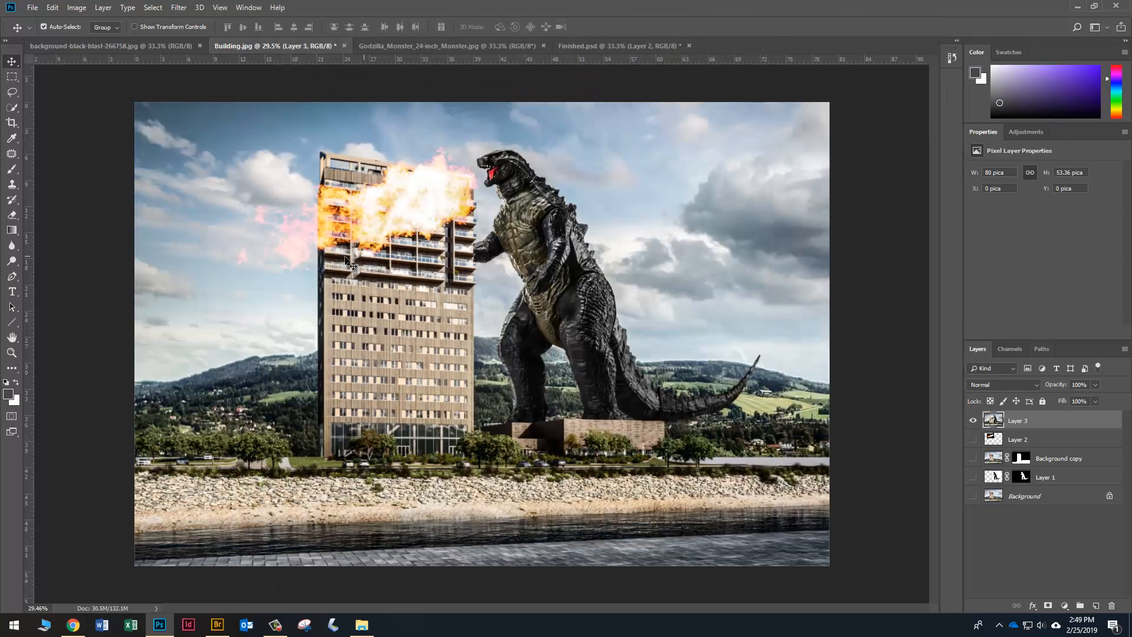